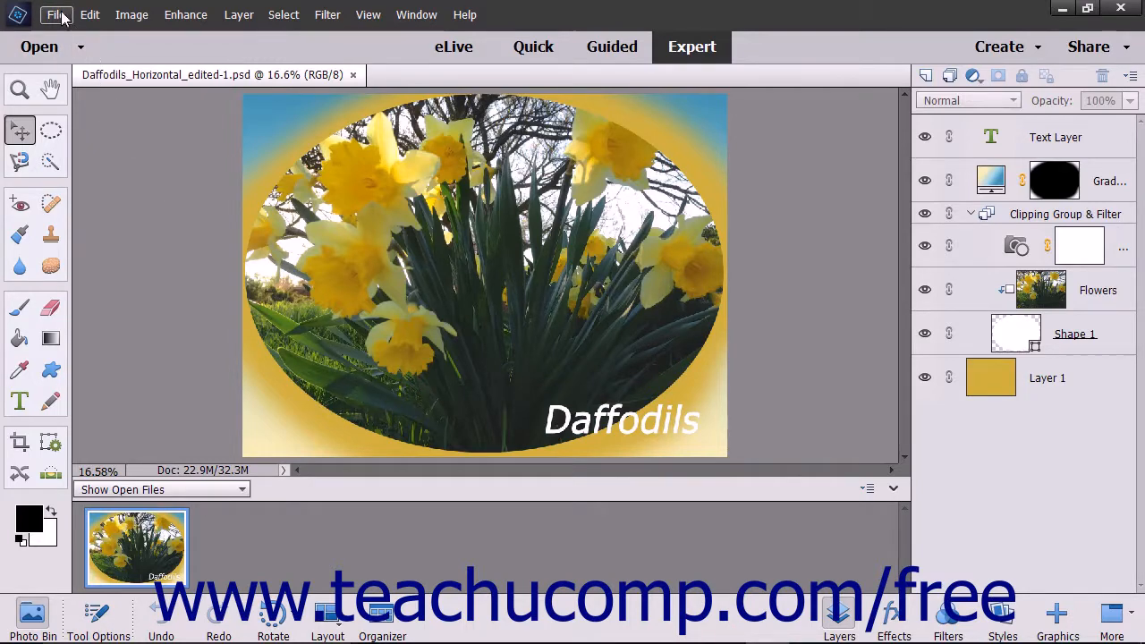
Open the File menu to reach the Print command for the Daffodils image
left_click(56, 15)
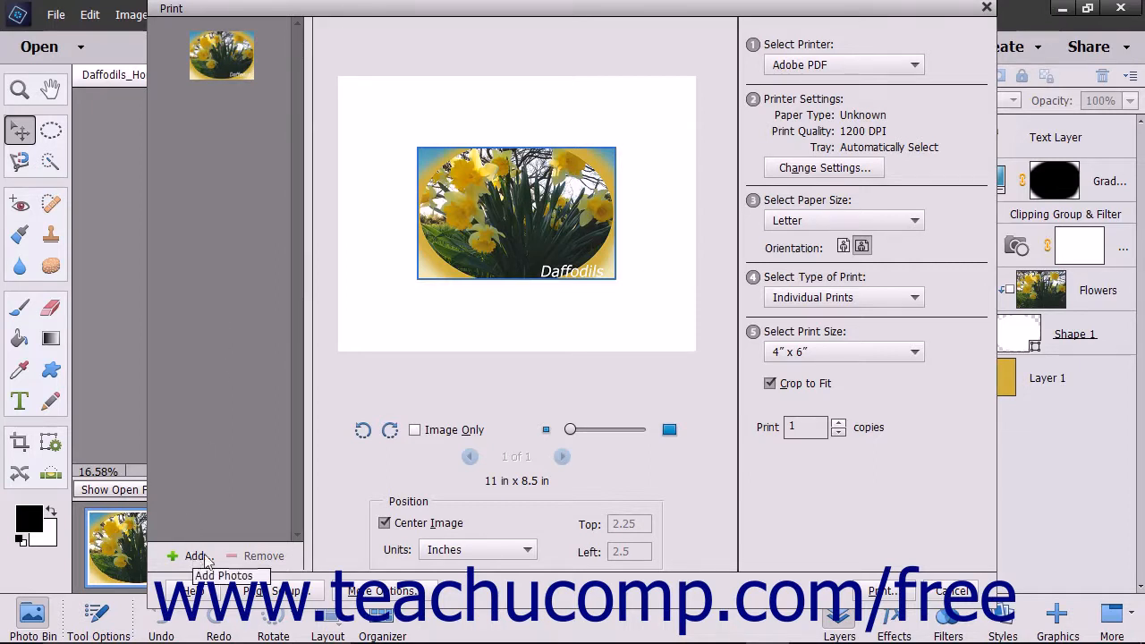
mouse_move(263, 554)
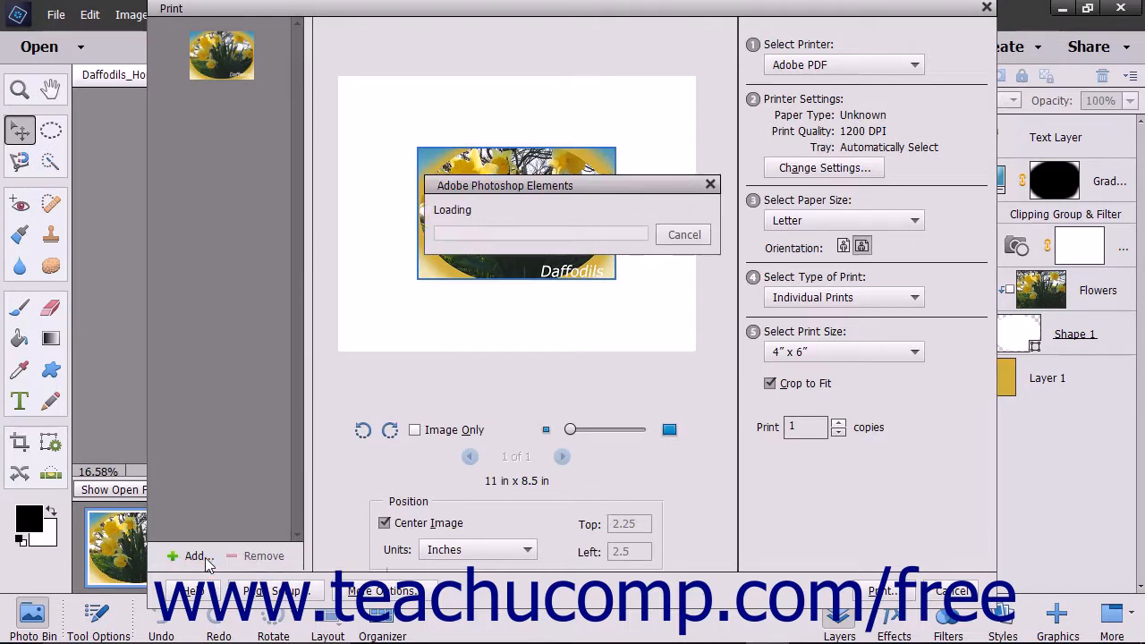
In Add Photos, try Entire Catalog, Album and Keyword Tag sources, settling on Album
left_click(193, 554)
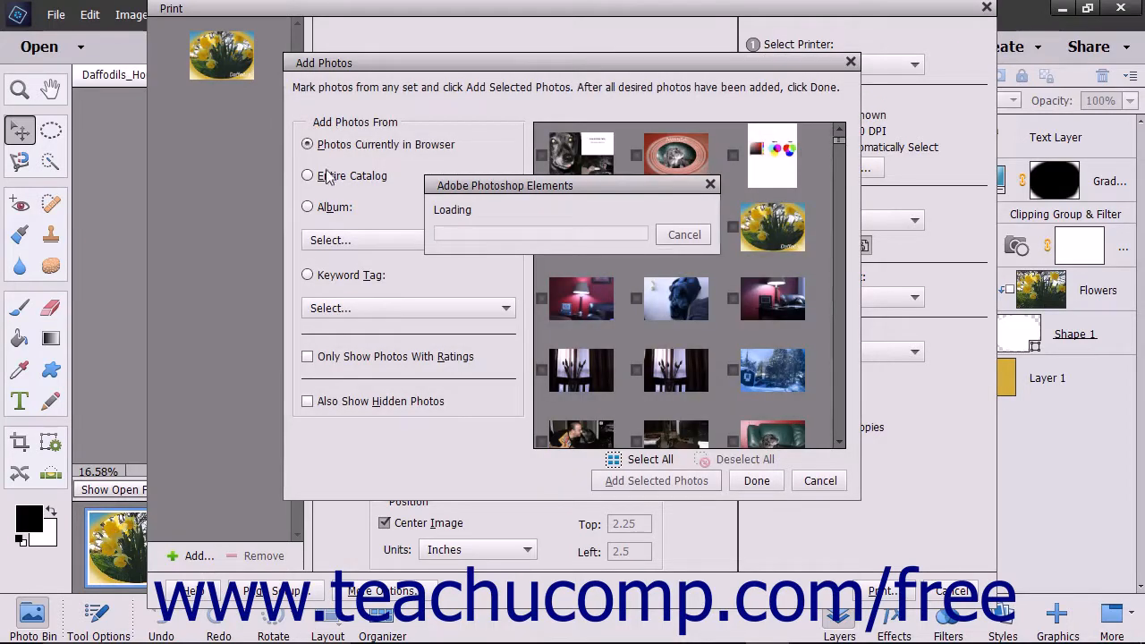
left_click(308, 175)
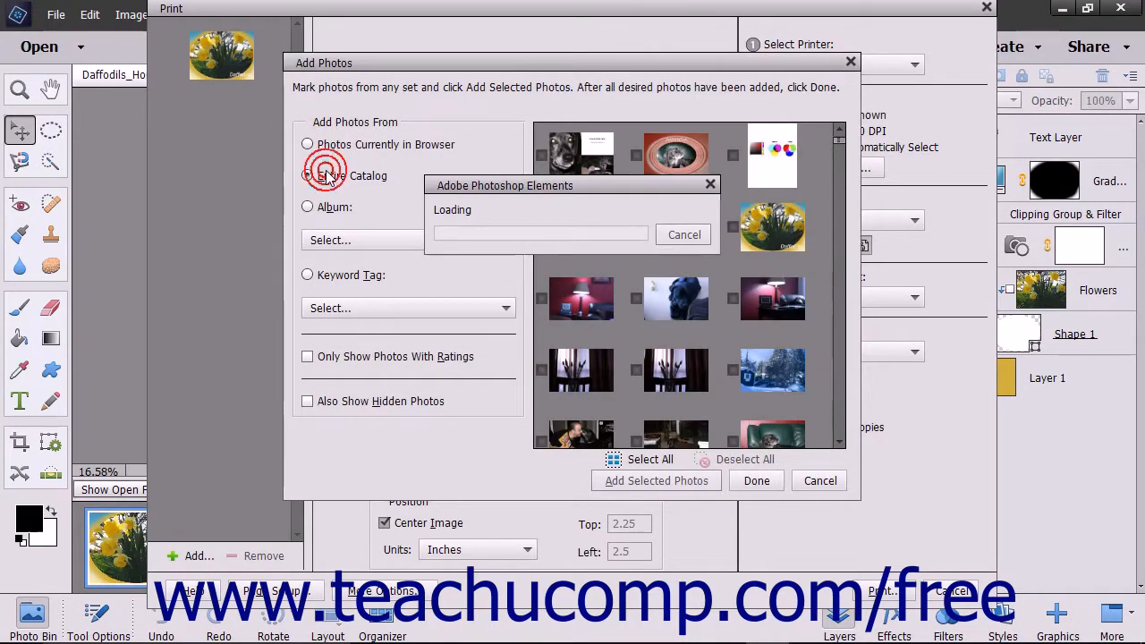
left_click(308, 208)
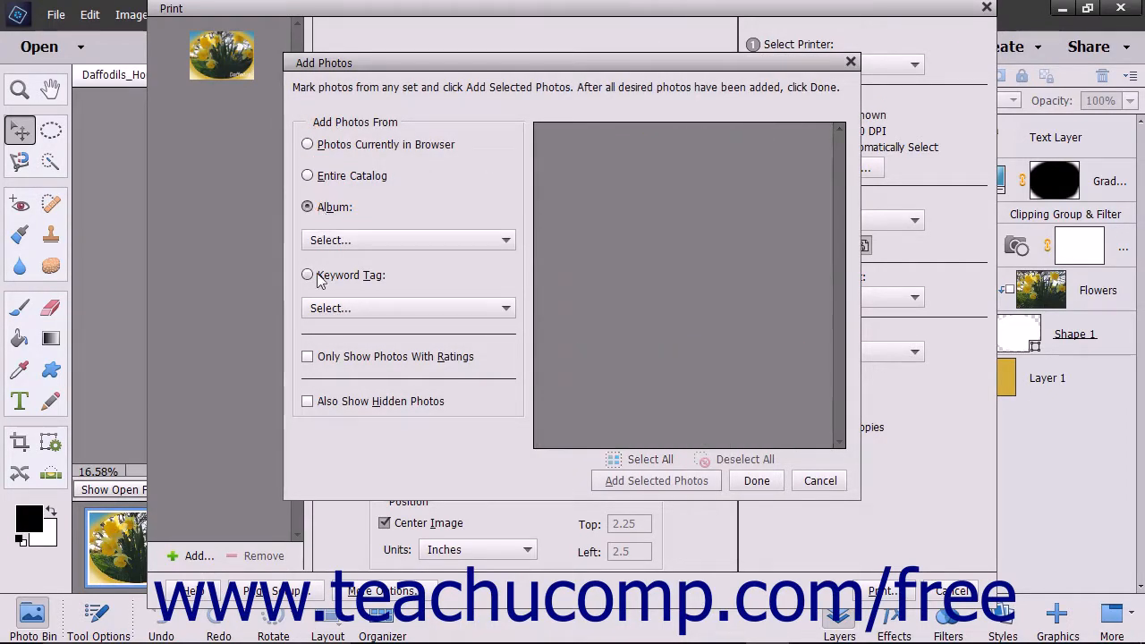
mouse_move(308, 276)
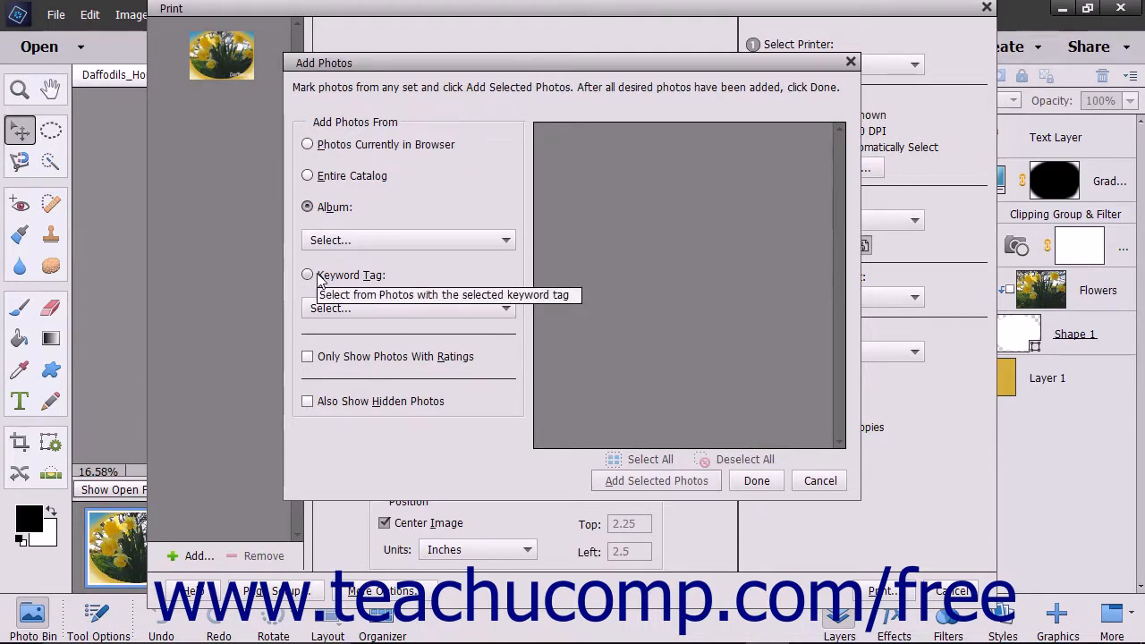
left_click(307, 275)
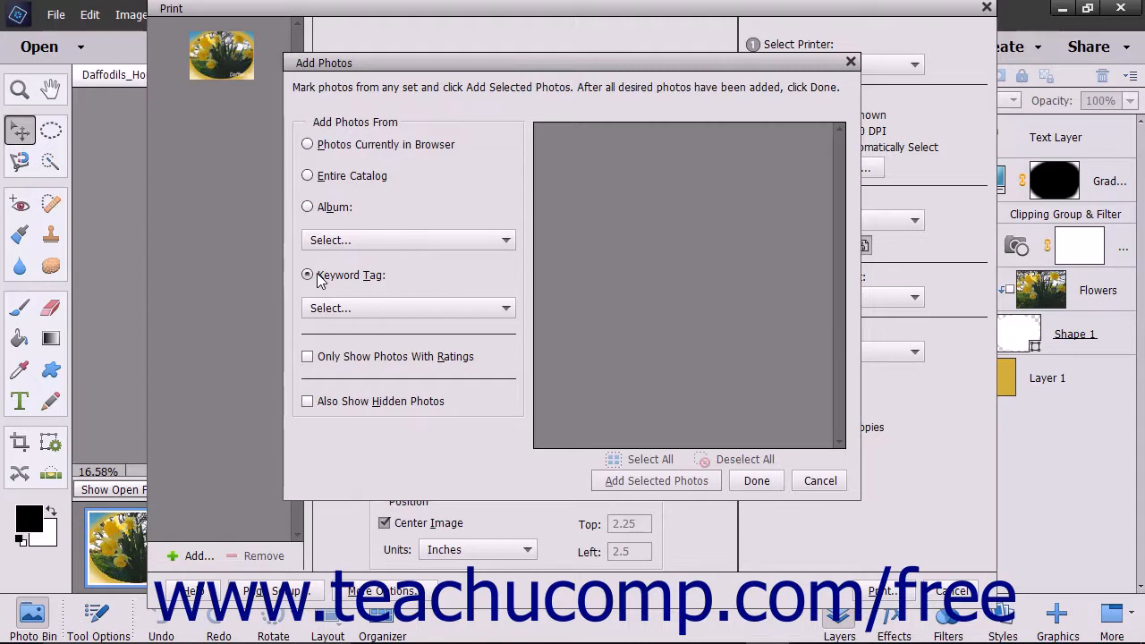
left_click(307, 207)
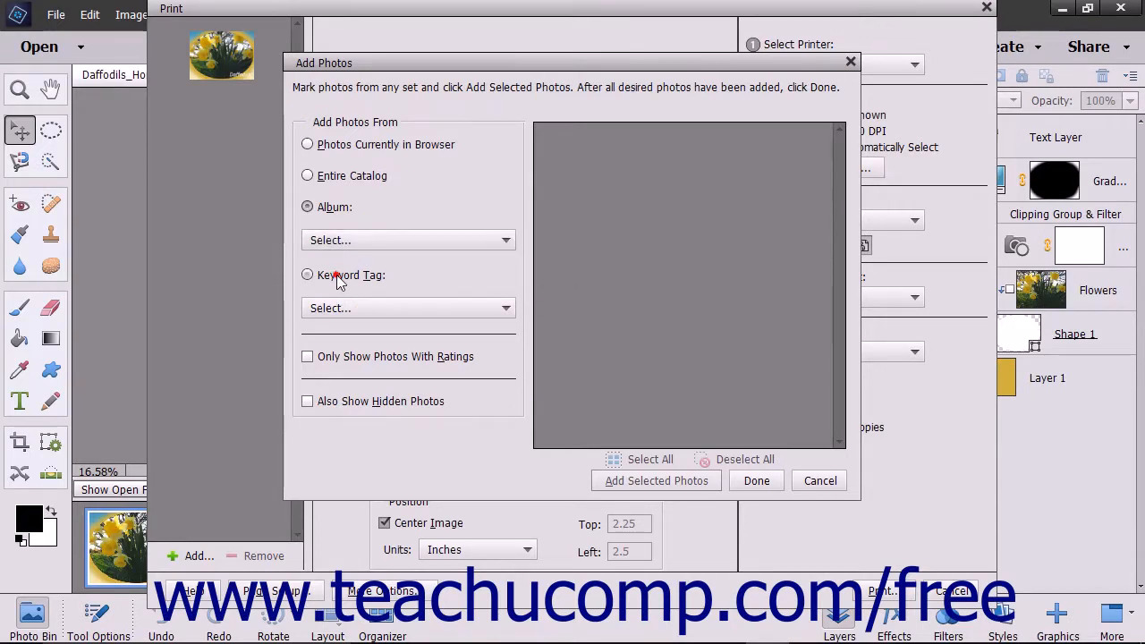
Draw photos from the Orange Photos keyword tag and check the restaurant photo
left_click(308, 276)
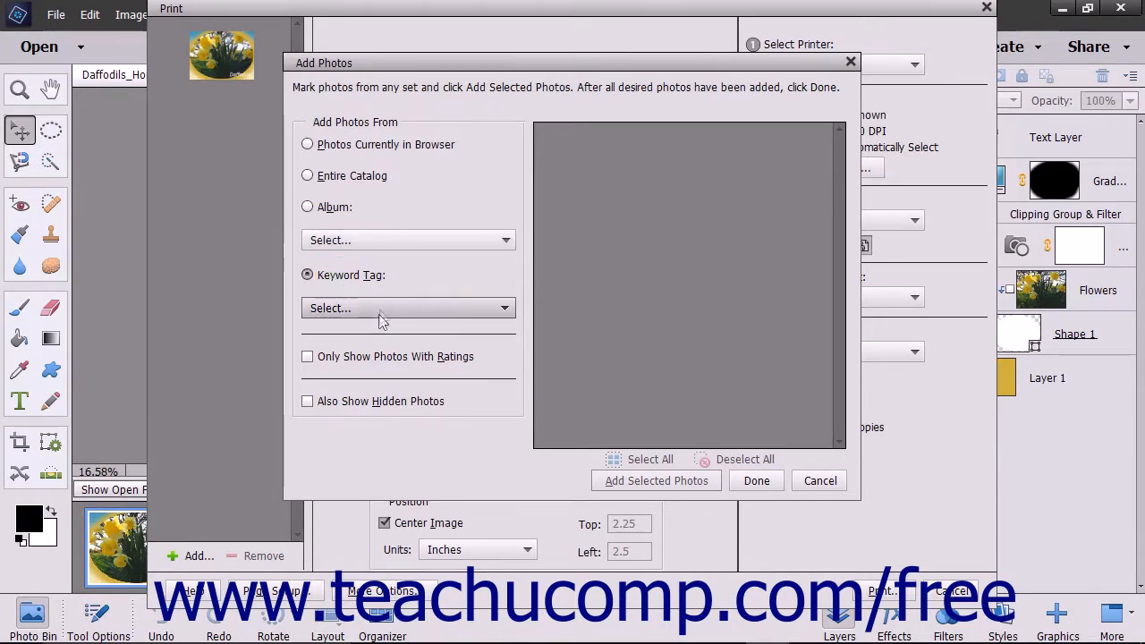
left_click(408, 307)
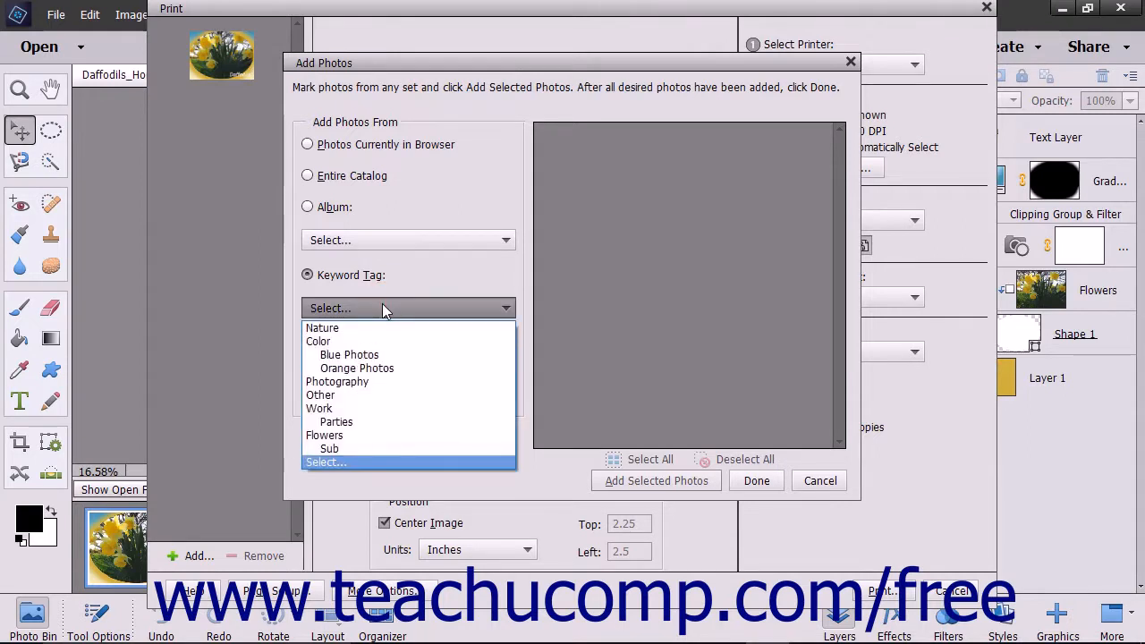
left_click(356, 368)
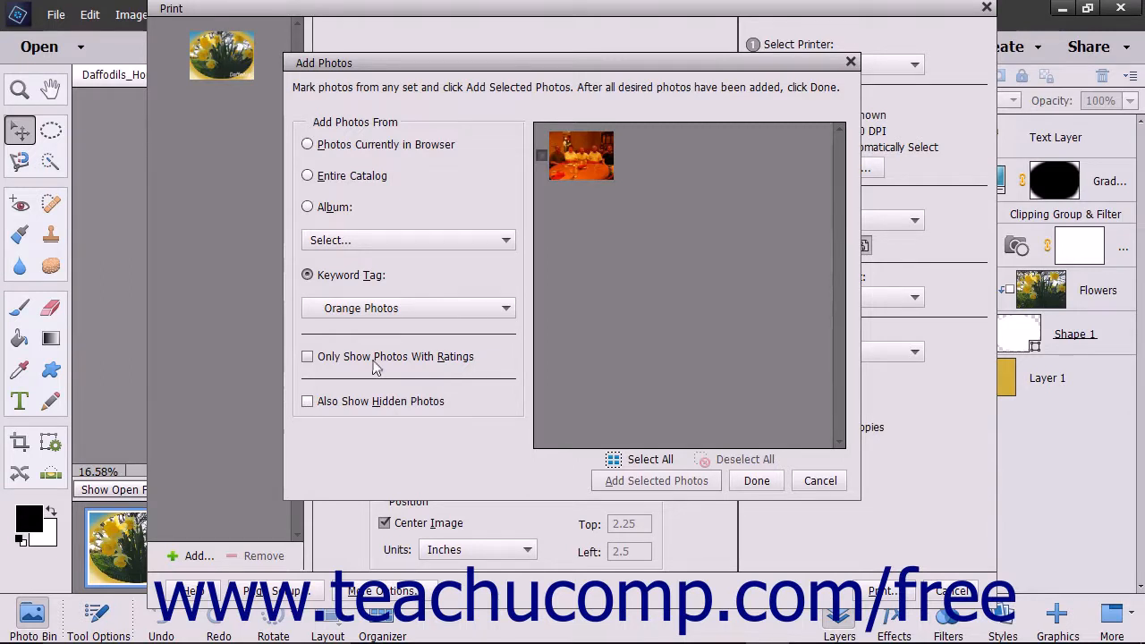
mouse_move(362, 410)
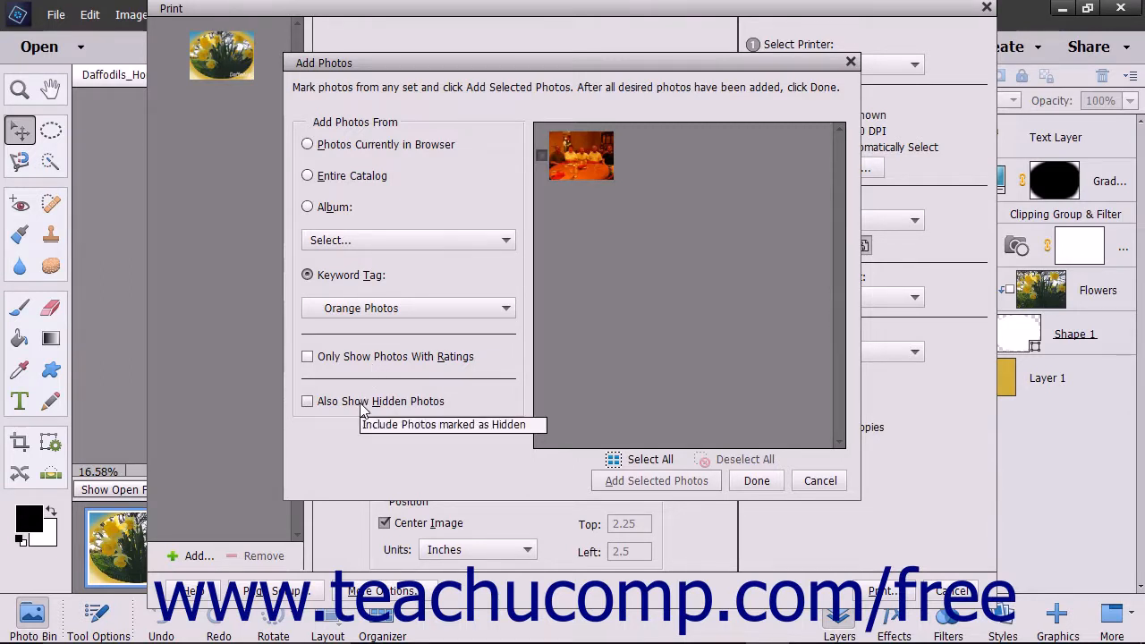
mouse_move(438, 269)
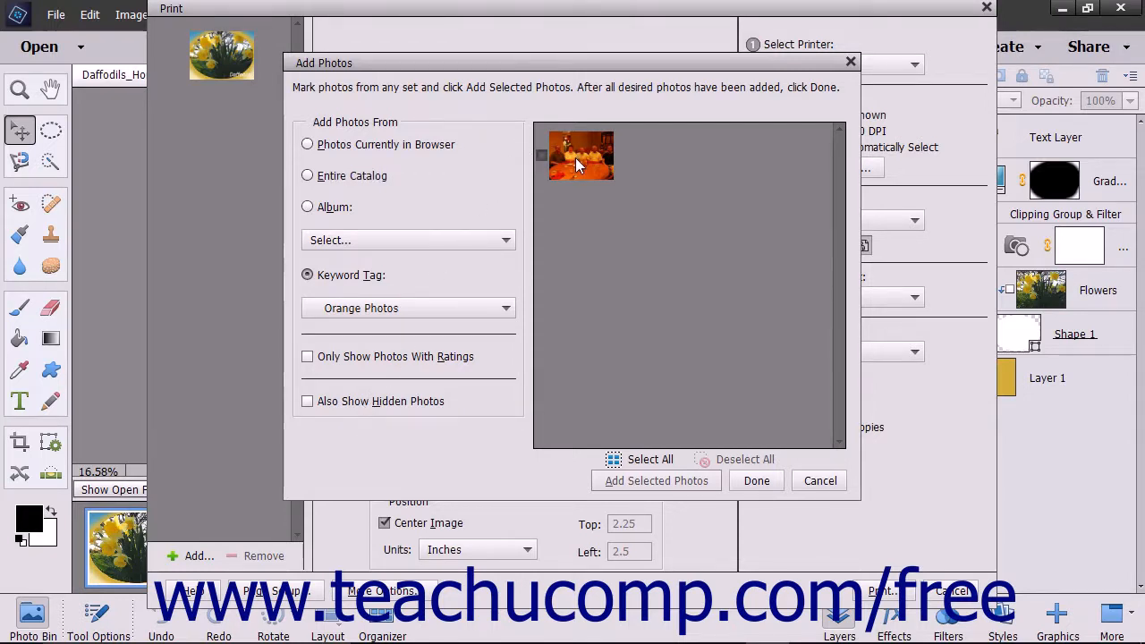
left_click(579, 154)
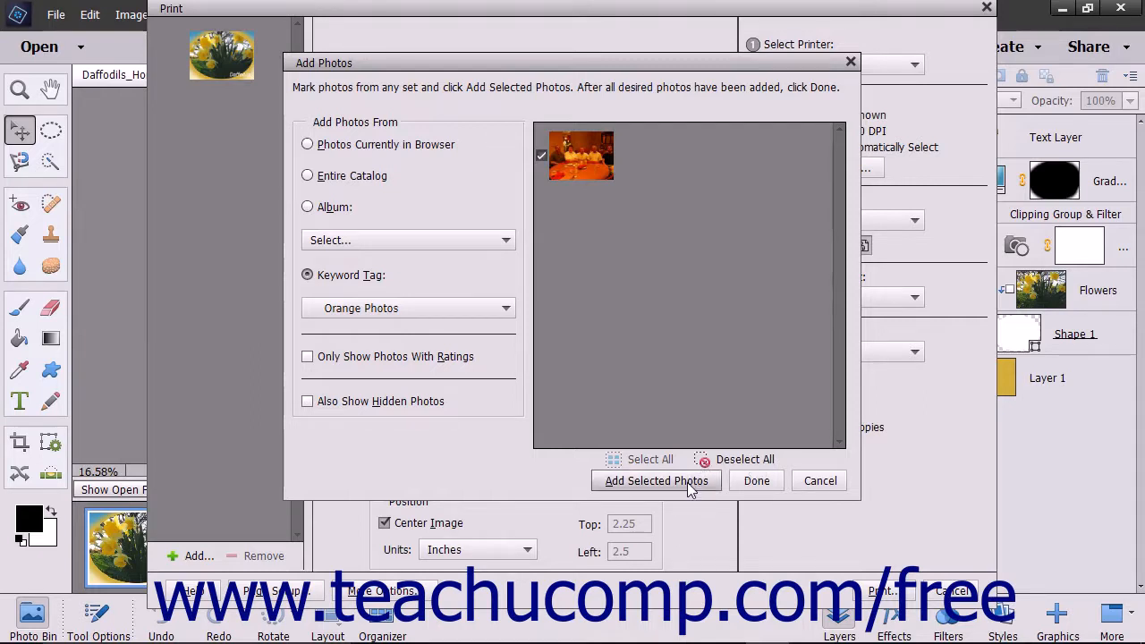
mouse_move(755, 479)
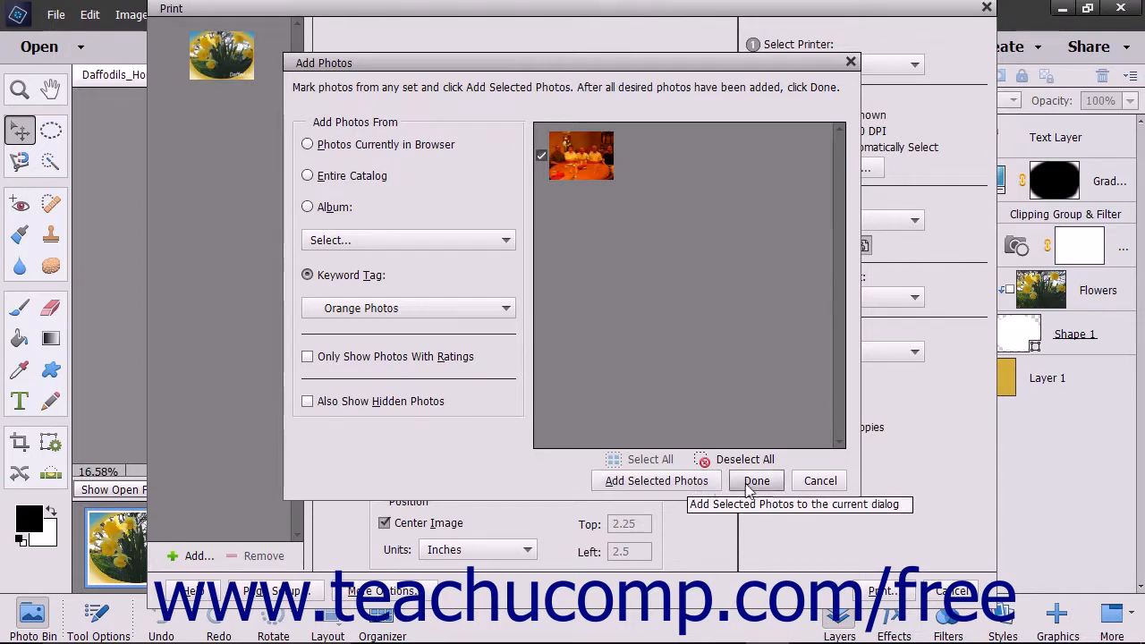
mouse_move(819, 479)
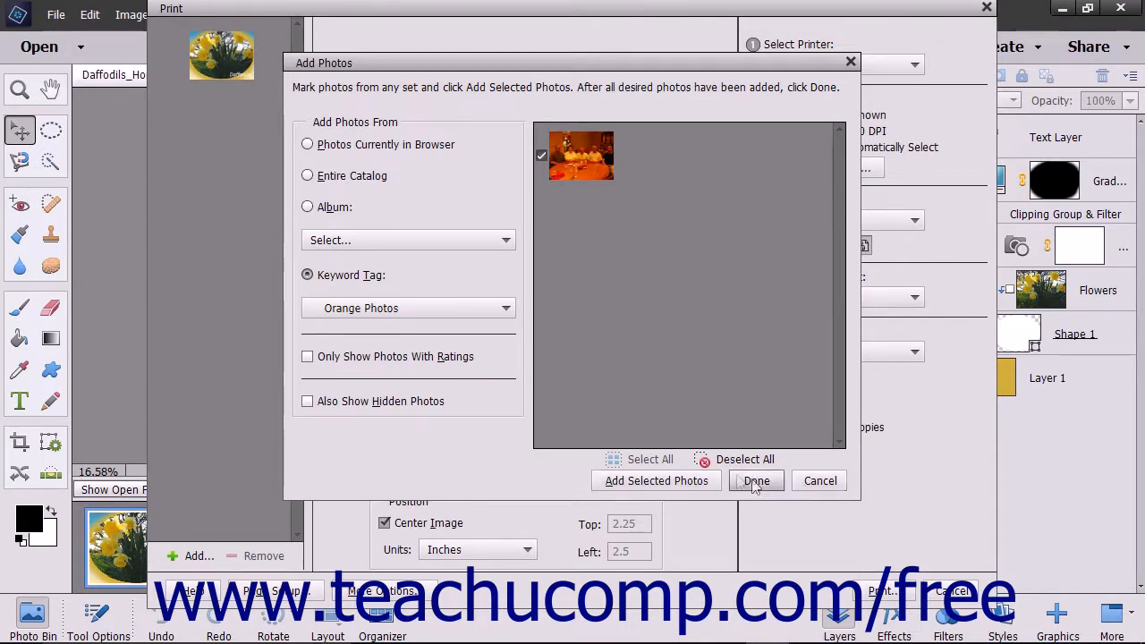
Add the selected photo, finish, and select the daffodils and restaurant thumbnails
left_click(655, 479)
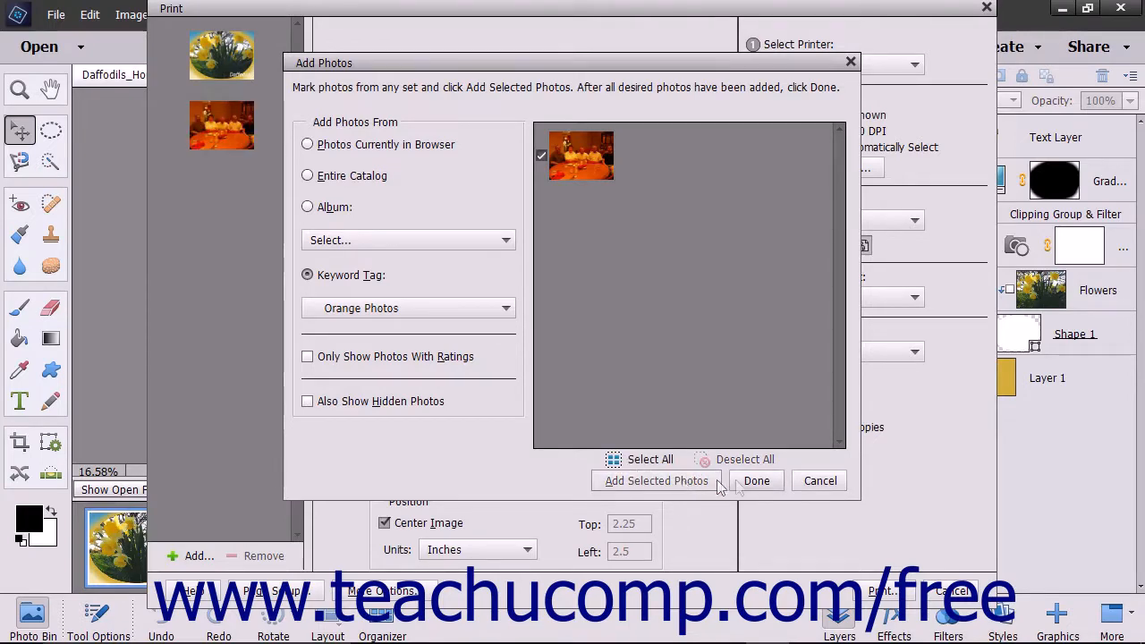
left_click(755, 479)
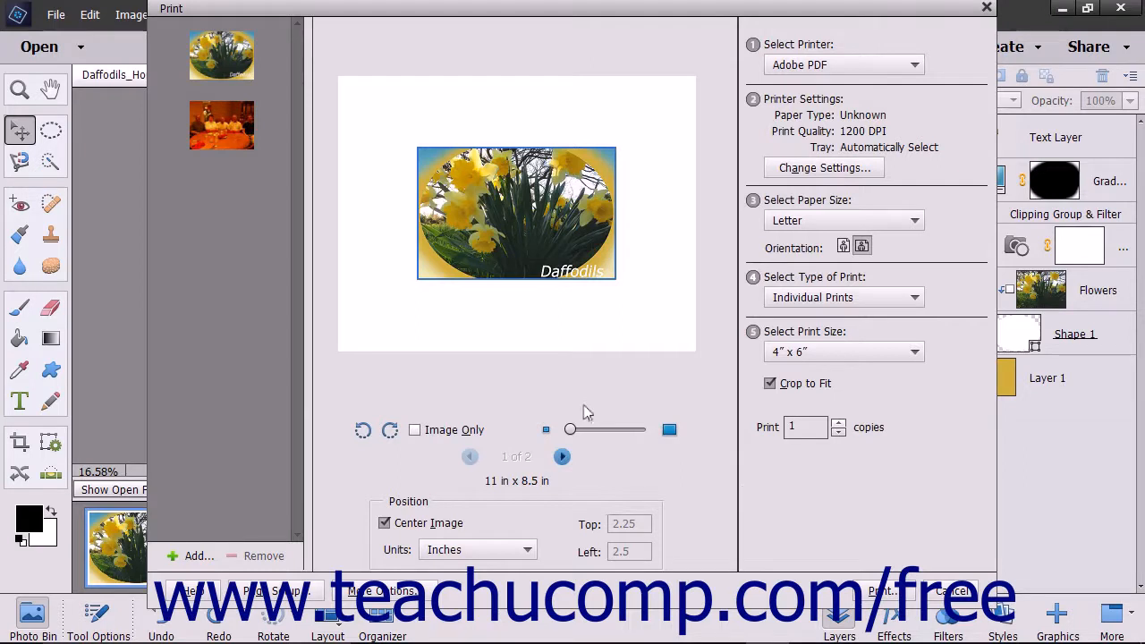
mouse_move(232, 236)
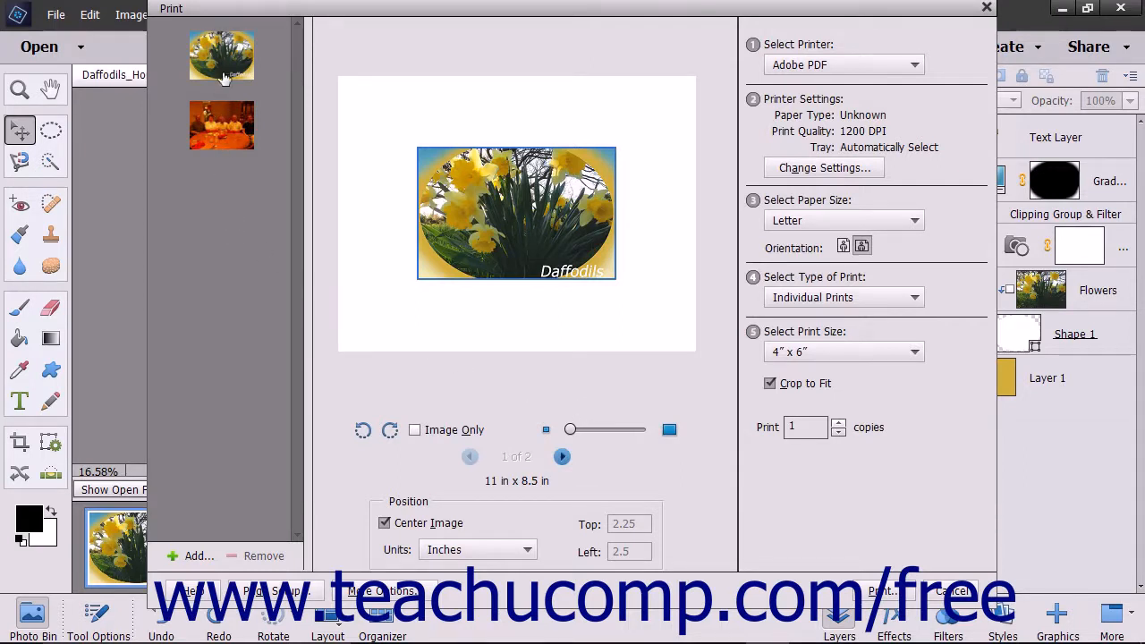
left_click(222, 56)
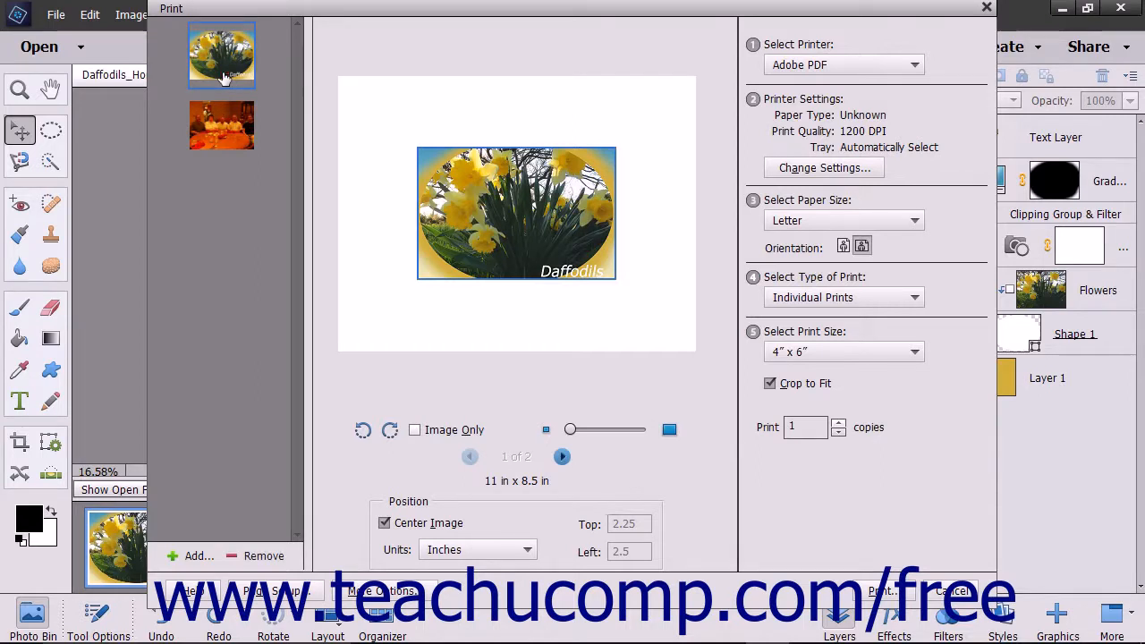
left_click(222, 125)
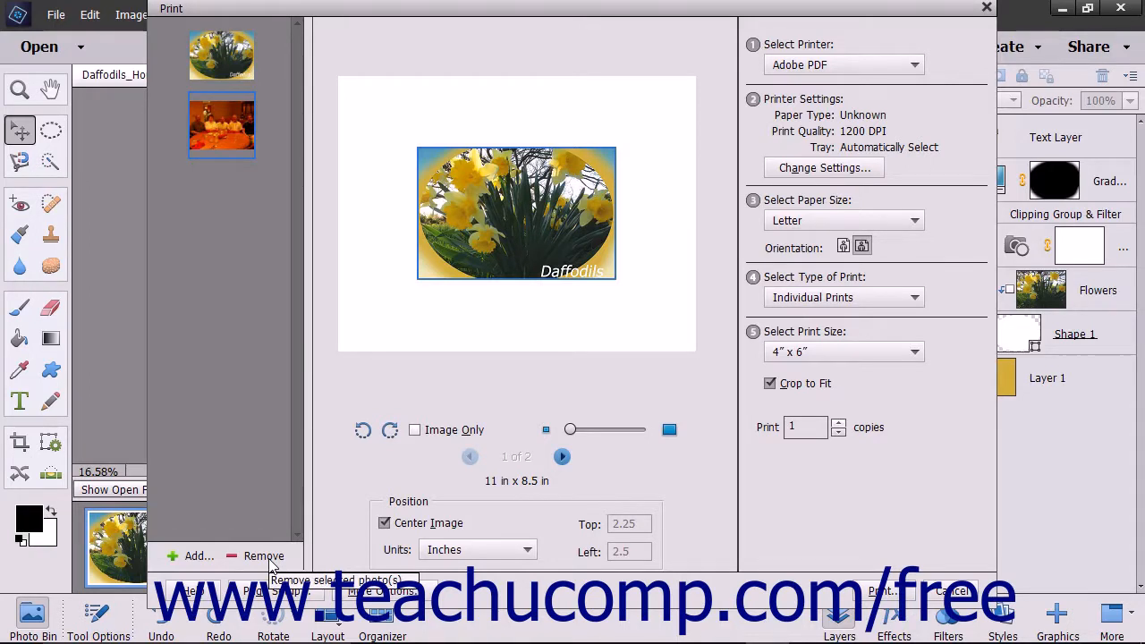
mouse_move(561, 457)
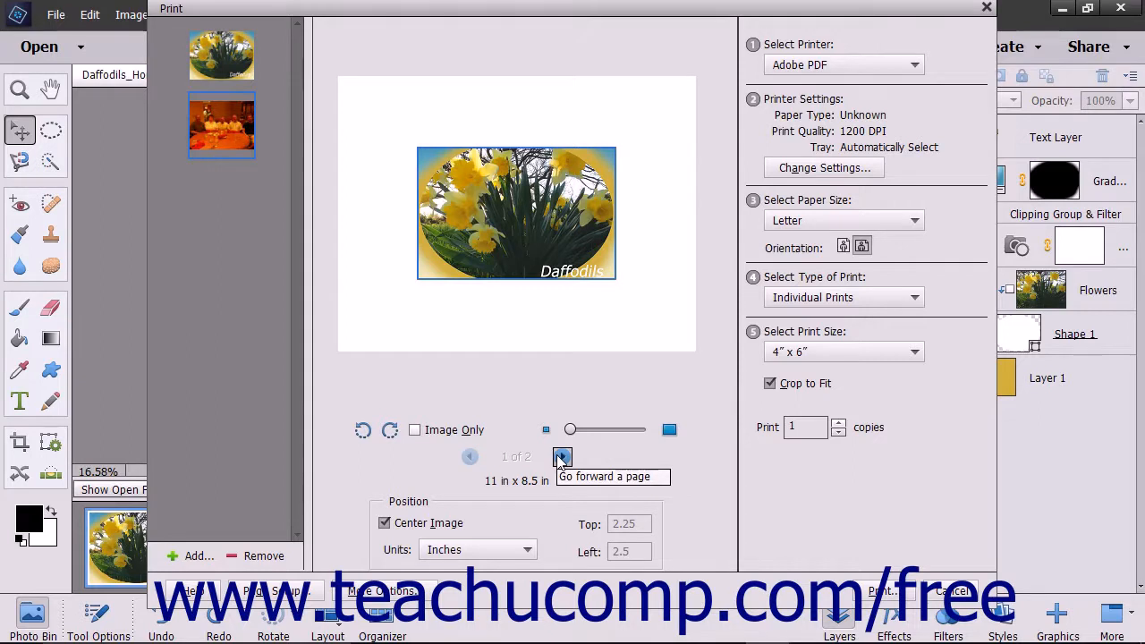
left_click(561, 457)
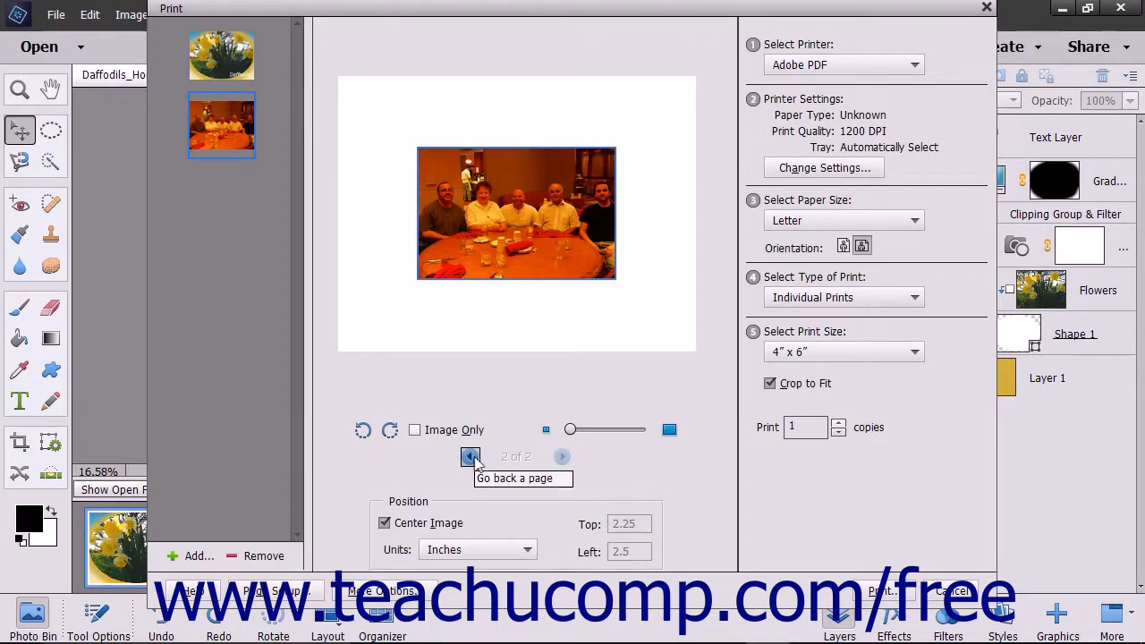
left_click(470, 457)
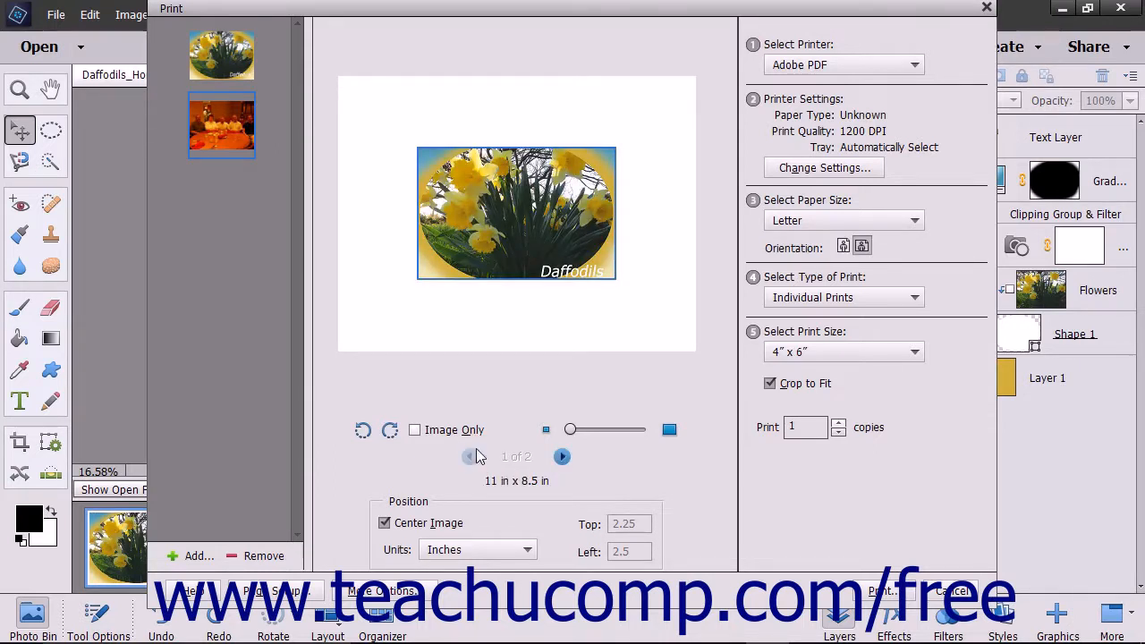
mouse_move(497, 430)
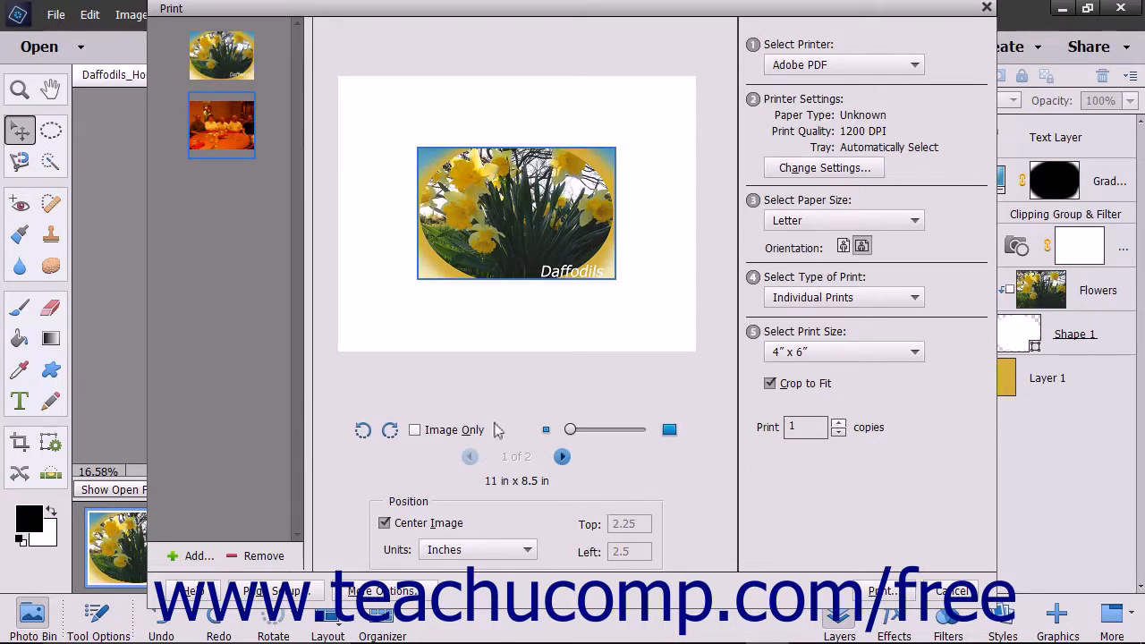
mouse_move(499, 440)
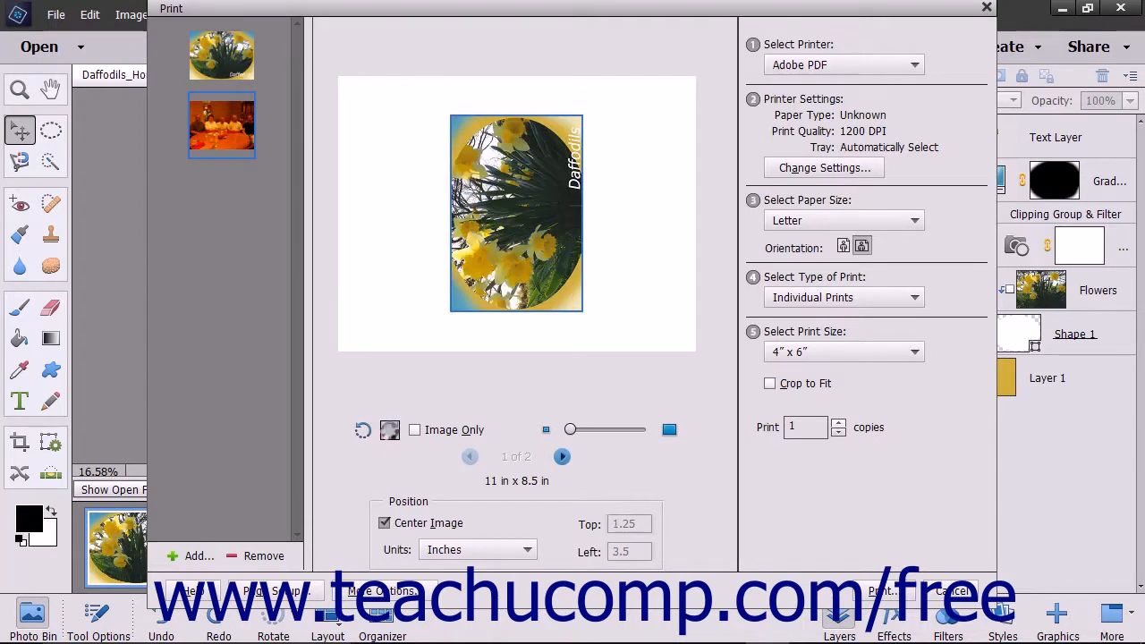
left_click(389, 429)
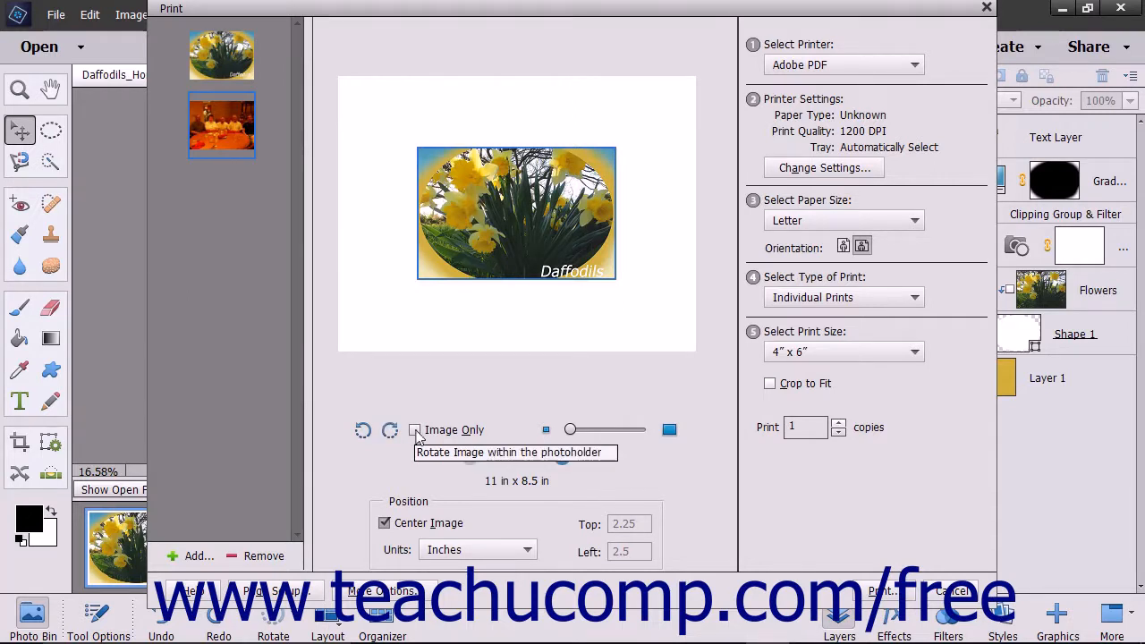
left_click(416, 429)
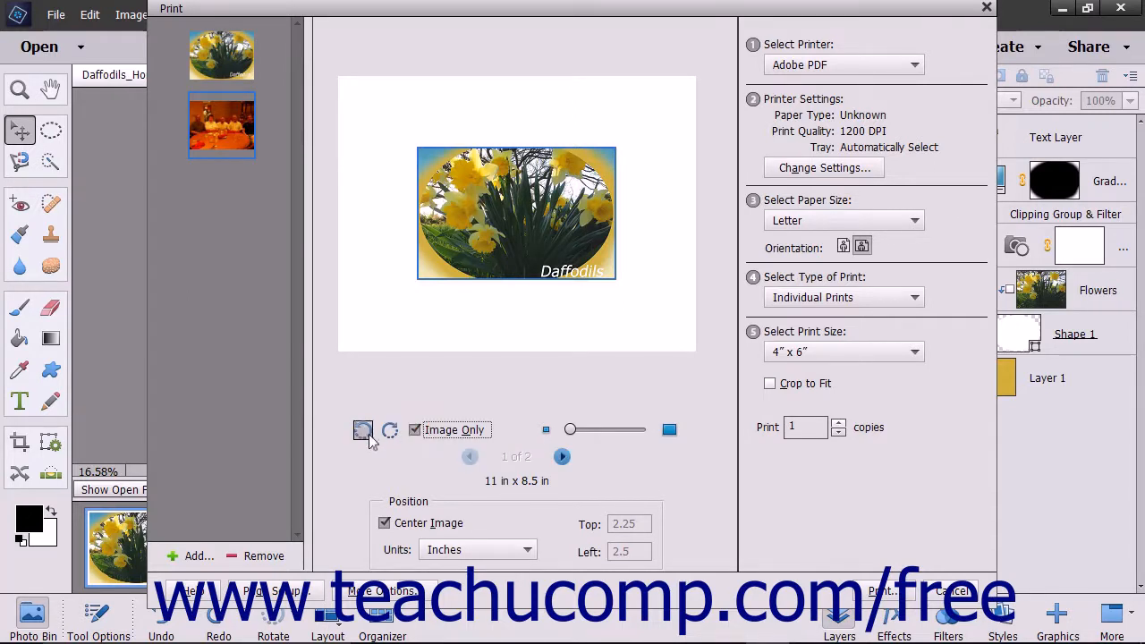
left_click(361, 429)
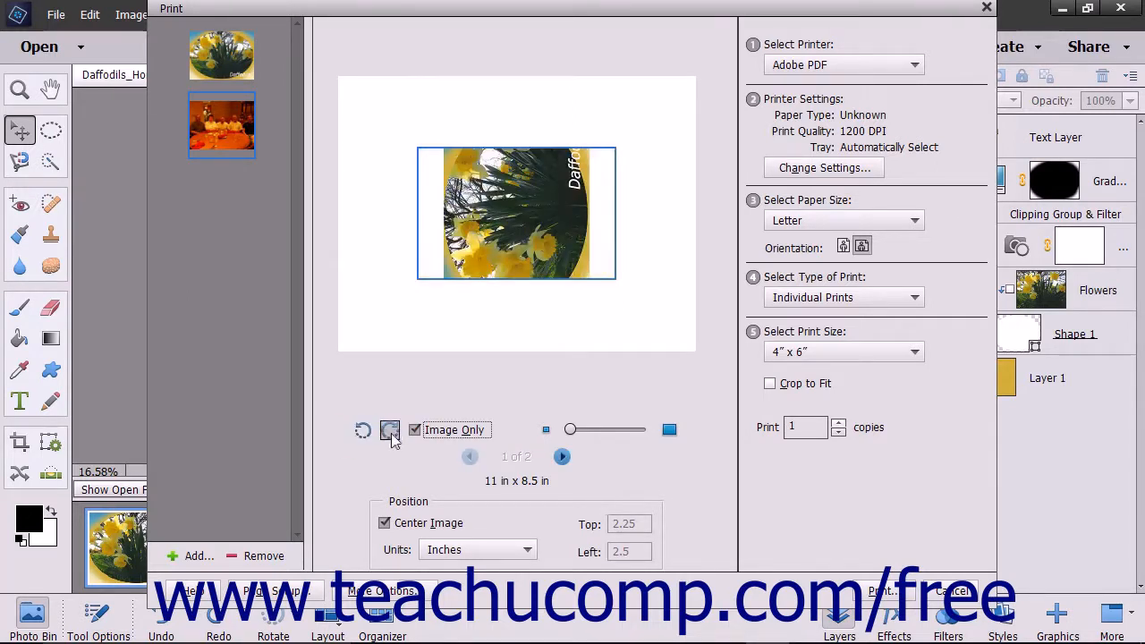
left_click(390, 430)
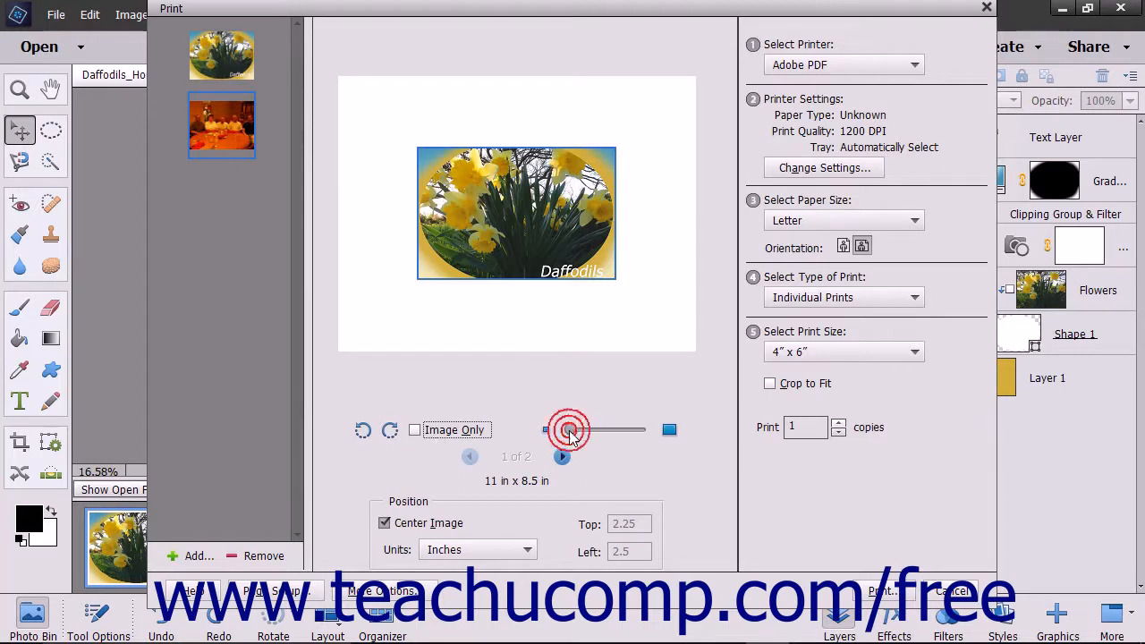
left_click_drag(569, 430, 598, 429)
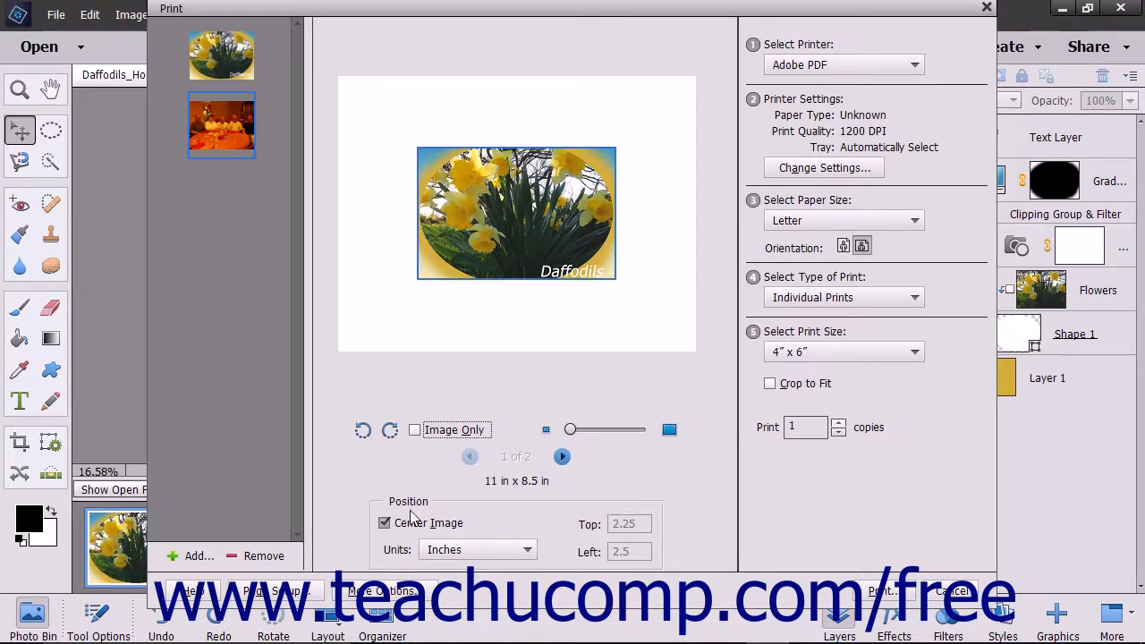
mouse_move(408, 522)
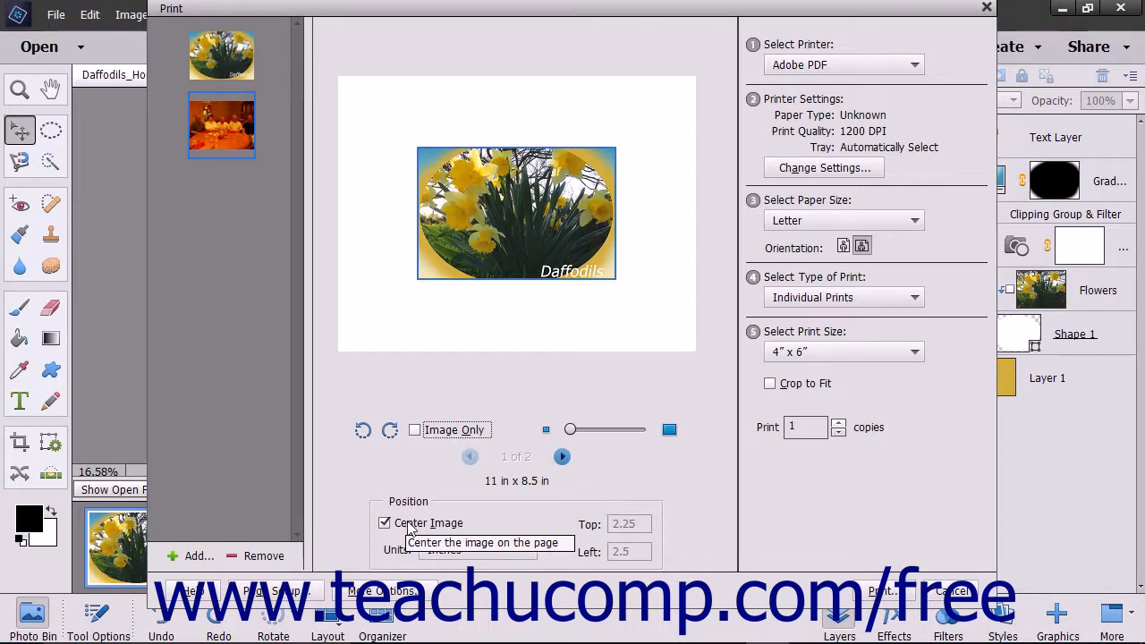
left_click(384, 523)
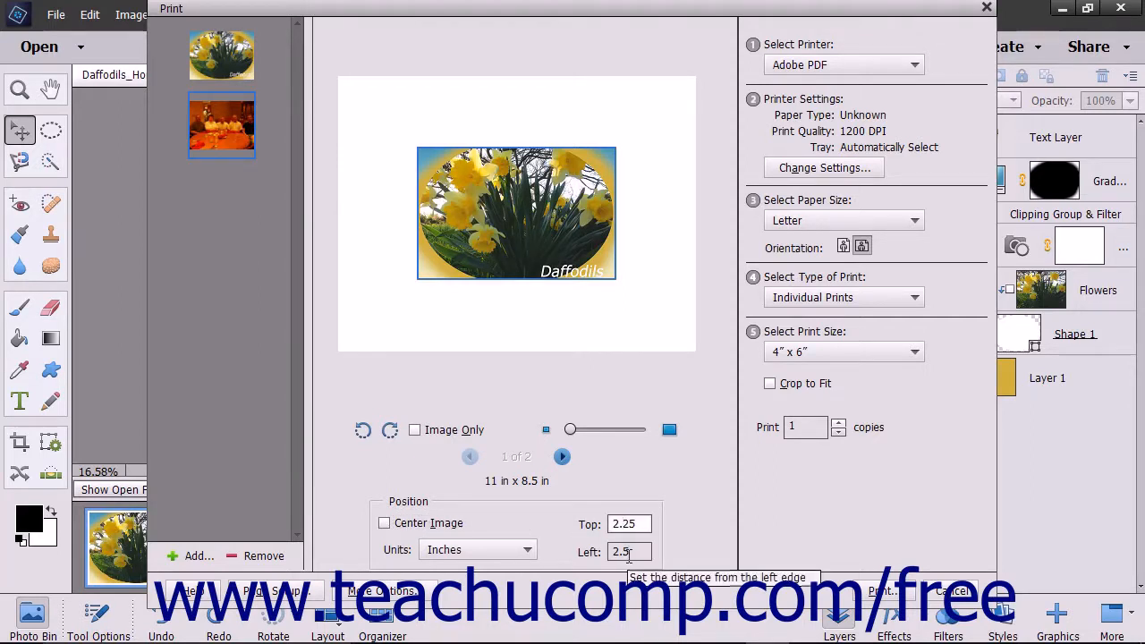
left_click(476, 550)
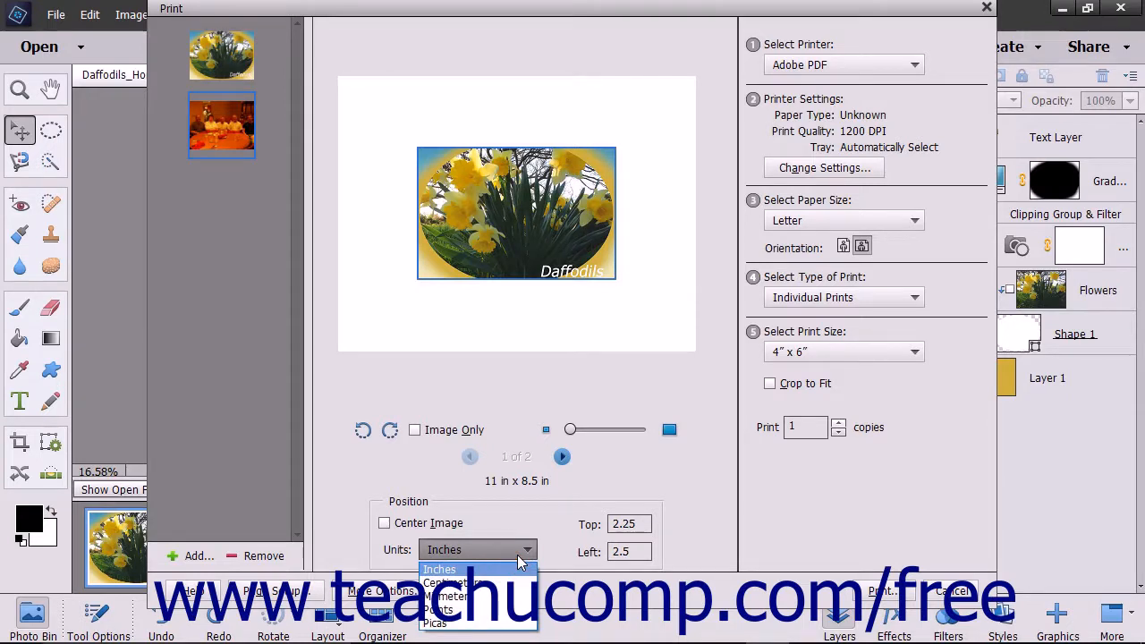
left_click(439, 569)
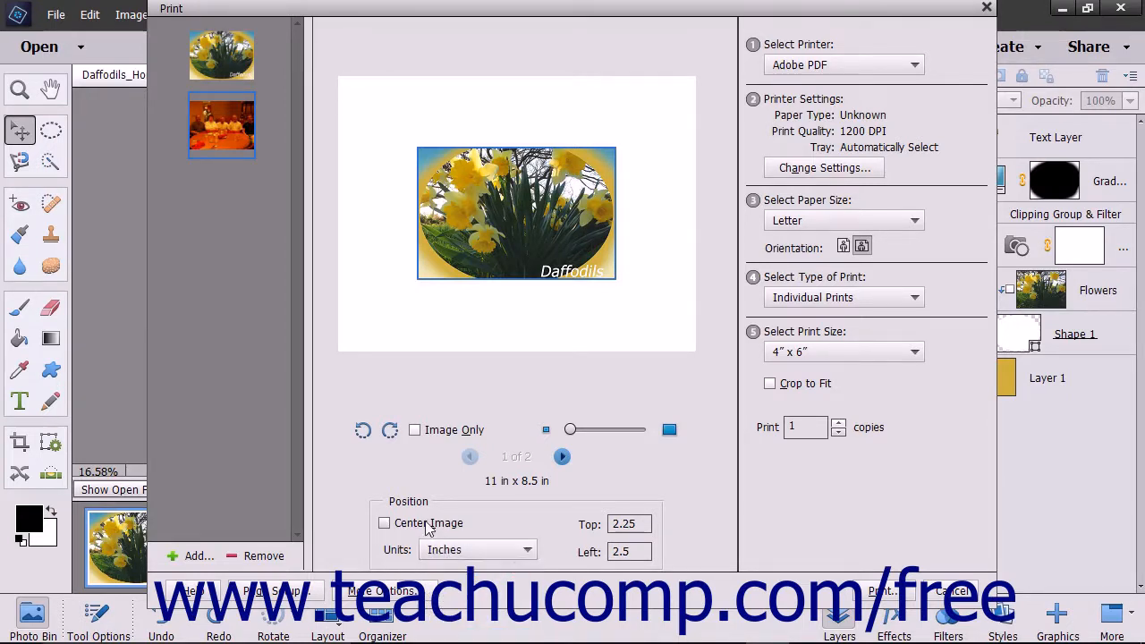
left_click(385, 522)
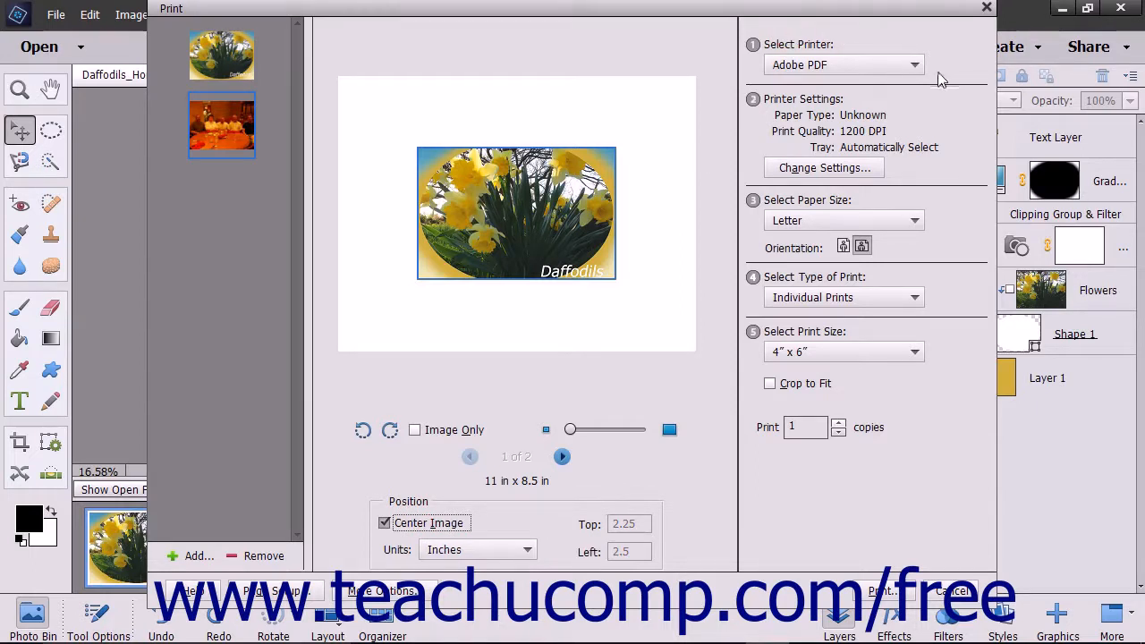
Choose the HP Photosmart printer and go to its paper settings
left_click(913, 64)
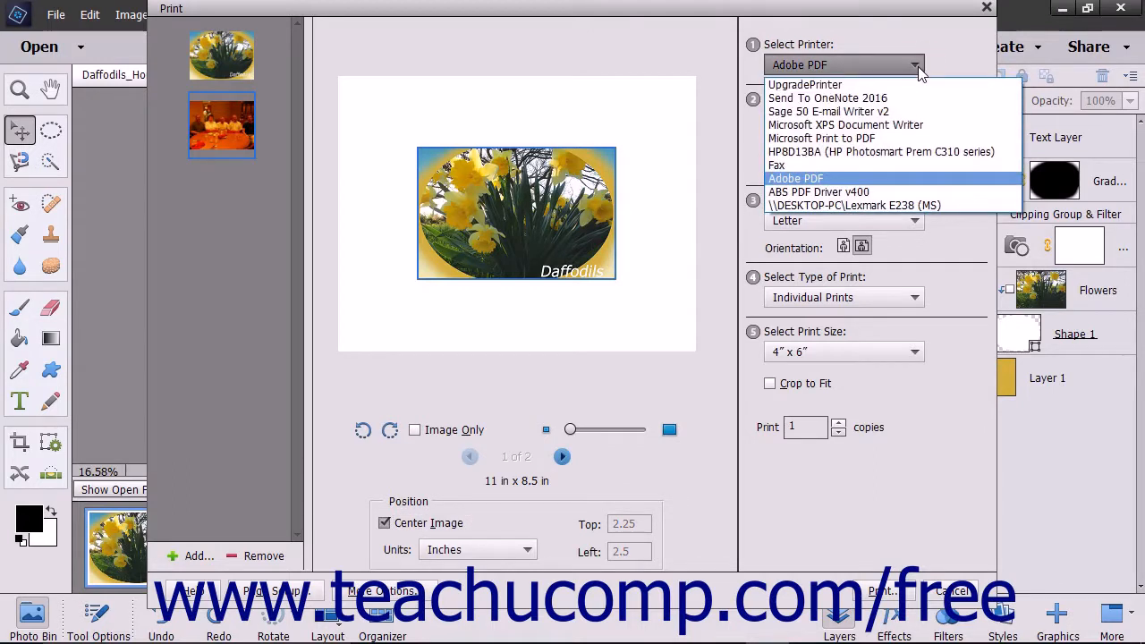
left_click(882, 151)
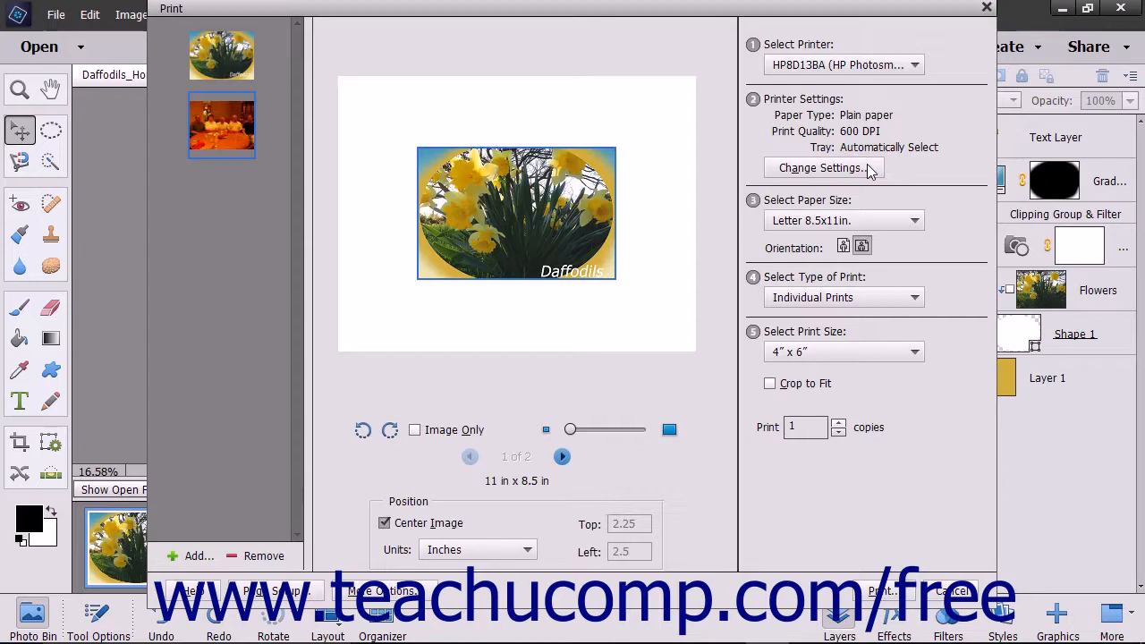
left_click(843, 245)
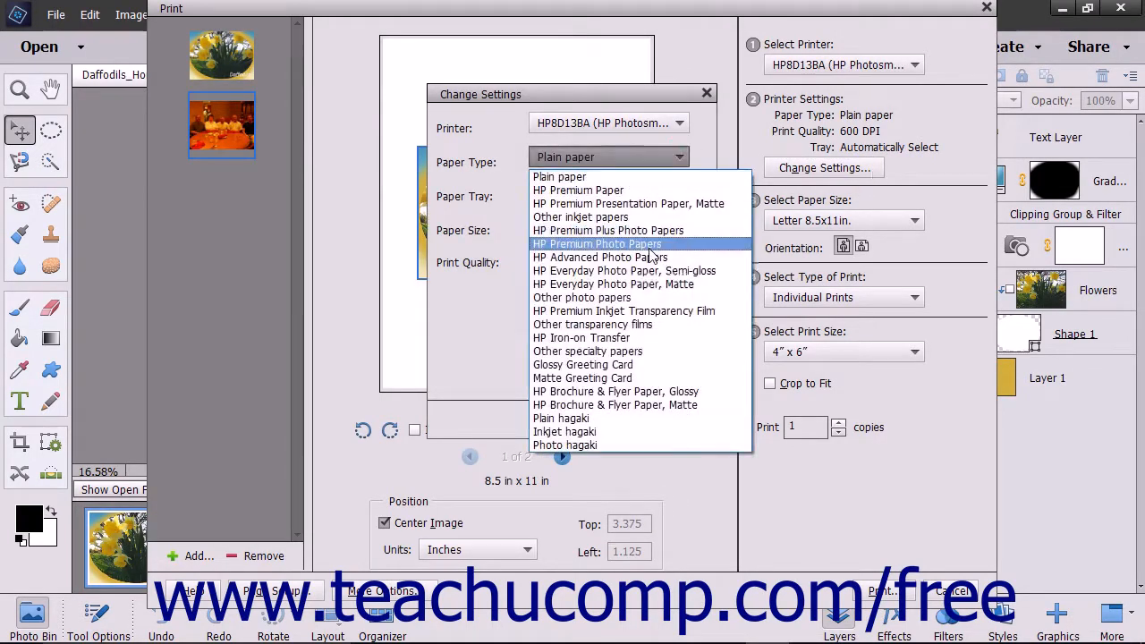
Set HP Premium Photo Papers, Photo Tray and 4x6in paper size, then confirm
left_click(598, 243)
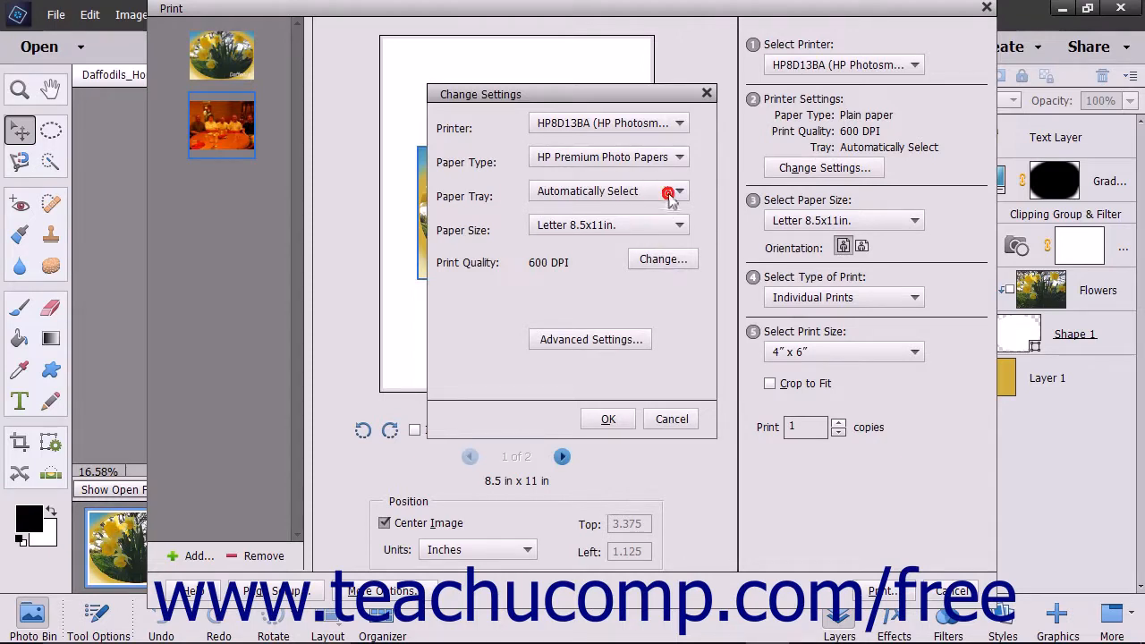
left_click(609, 189)
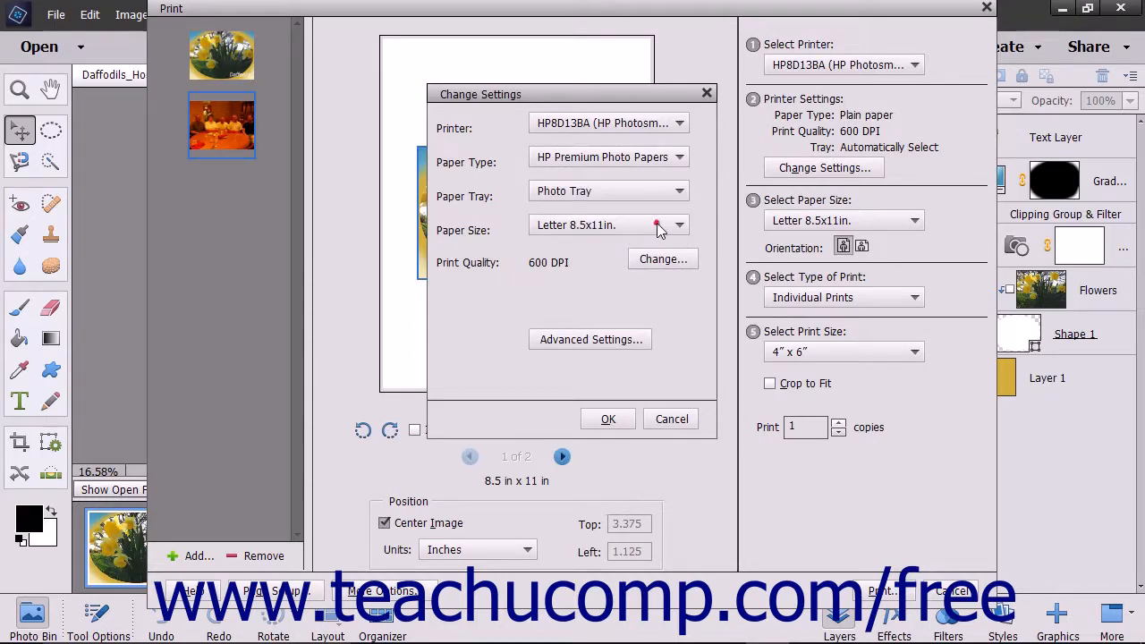
left_click(609, 226)
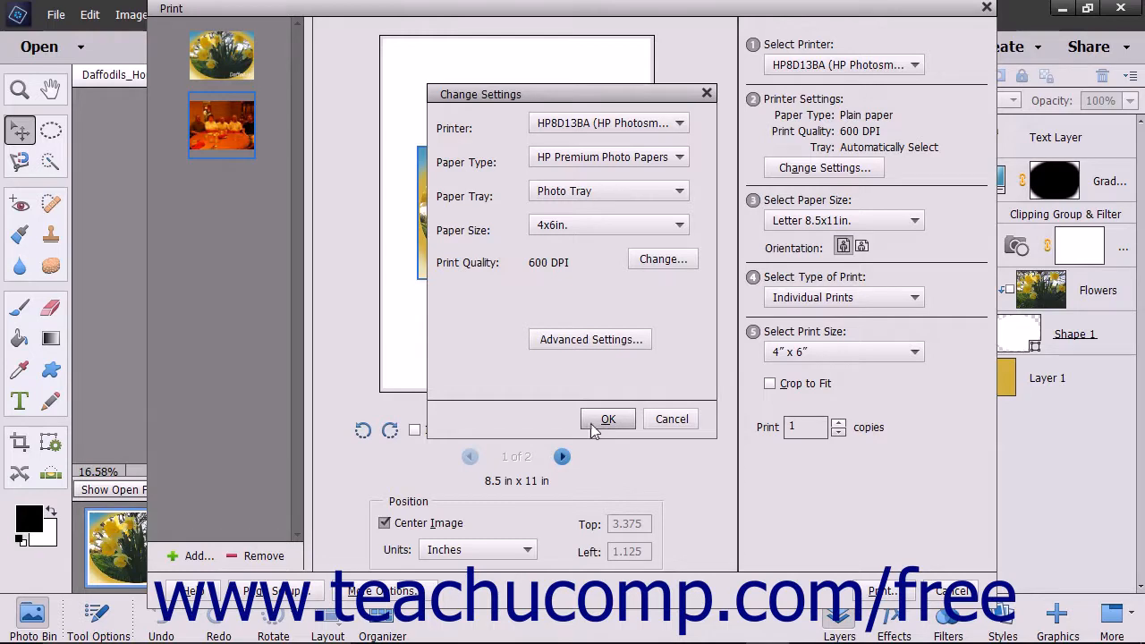
left_click(609, 418)
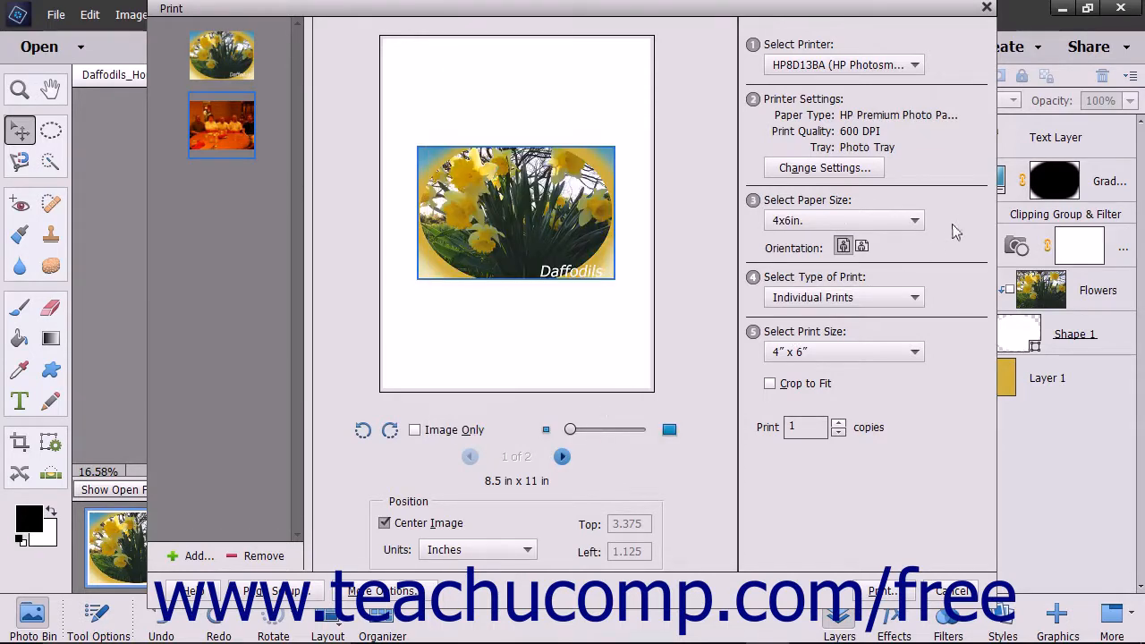
mouse_move(947, 226)
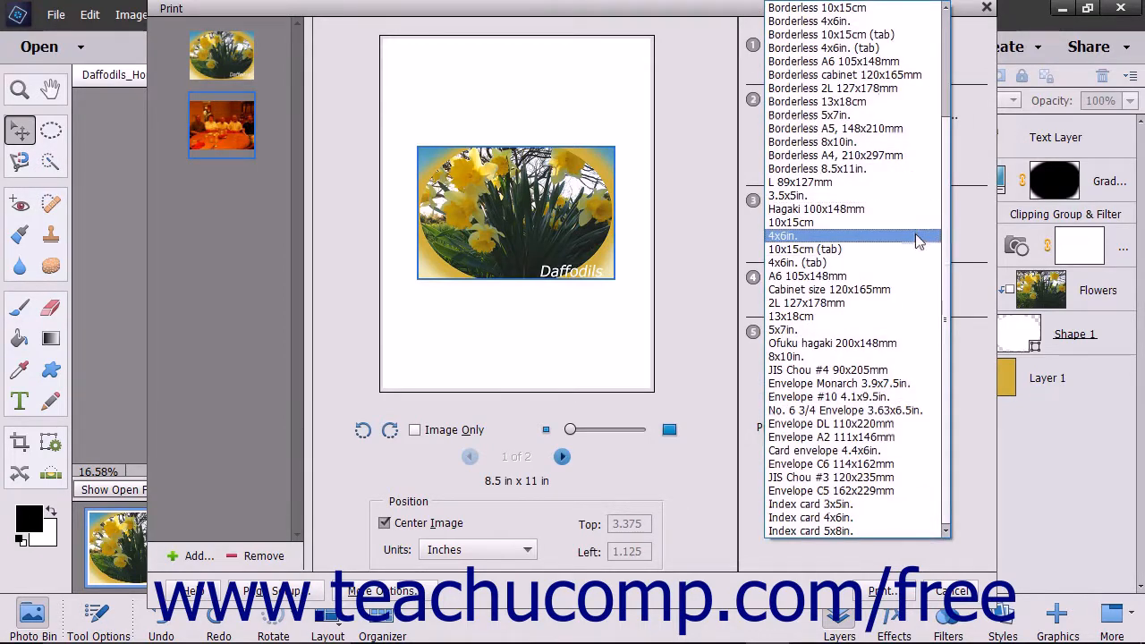
Keep 4x6in paper, Individual Prints and 4x6 print size, and enable Crop to Fit
left_click(781, 236)
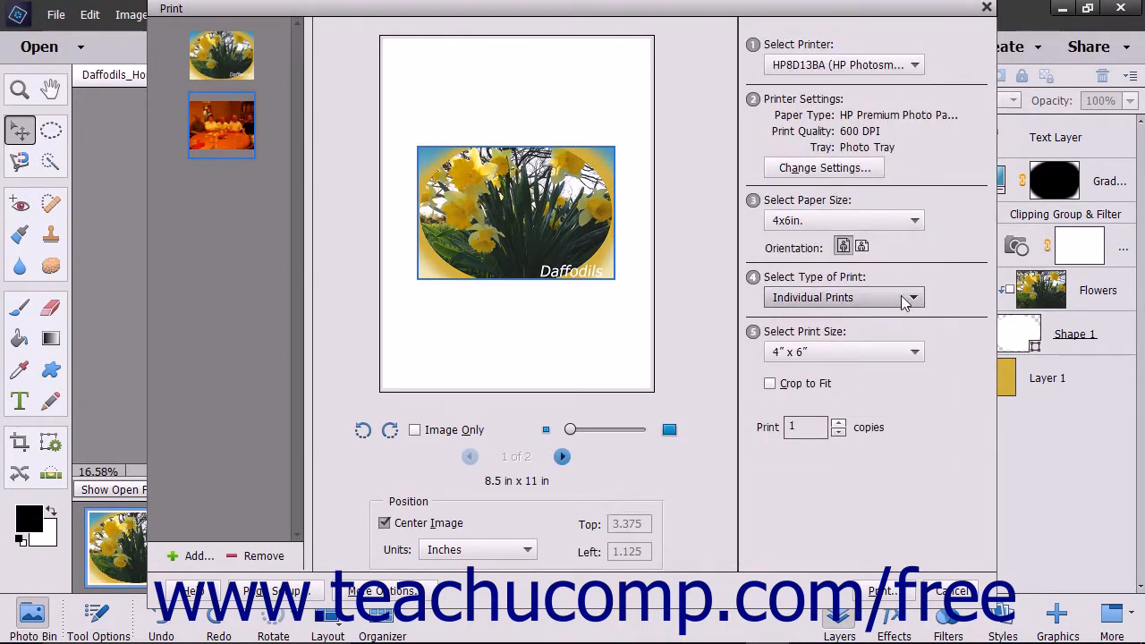
mouse_move(903, 301)
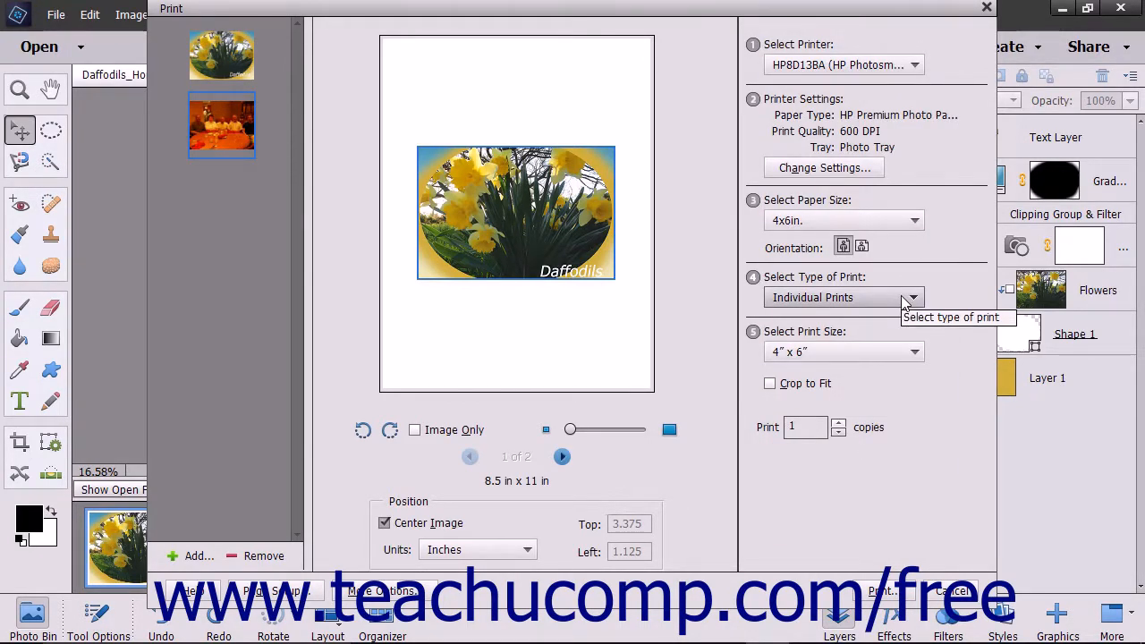
left_click(912, 297)
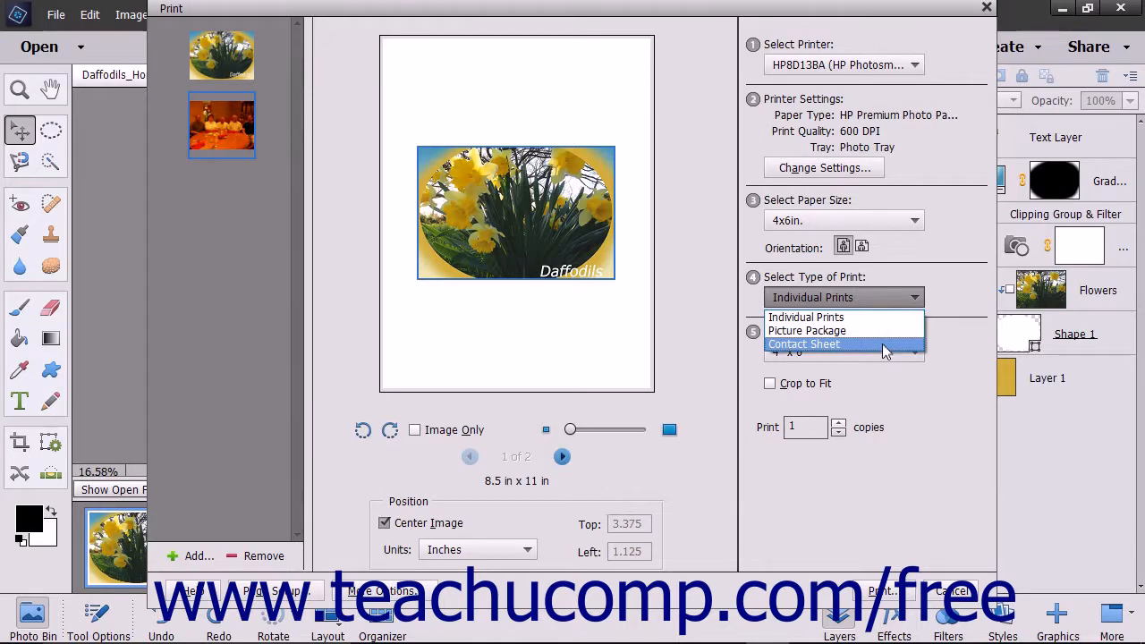
left_click(805, 317)
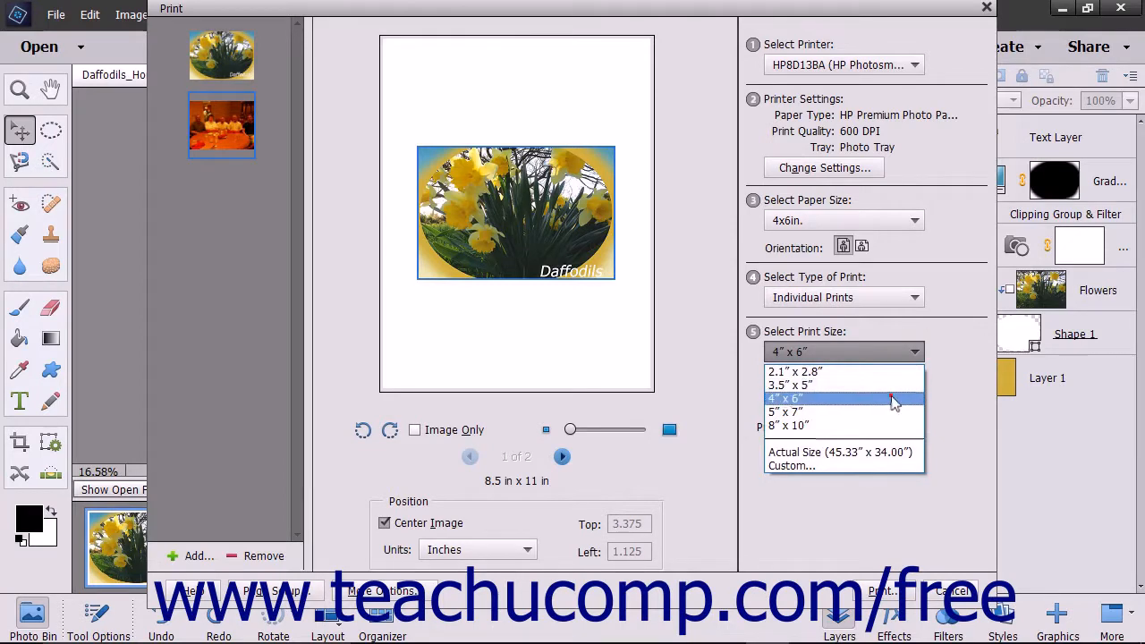
left_click(784, 397)
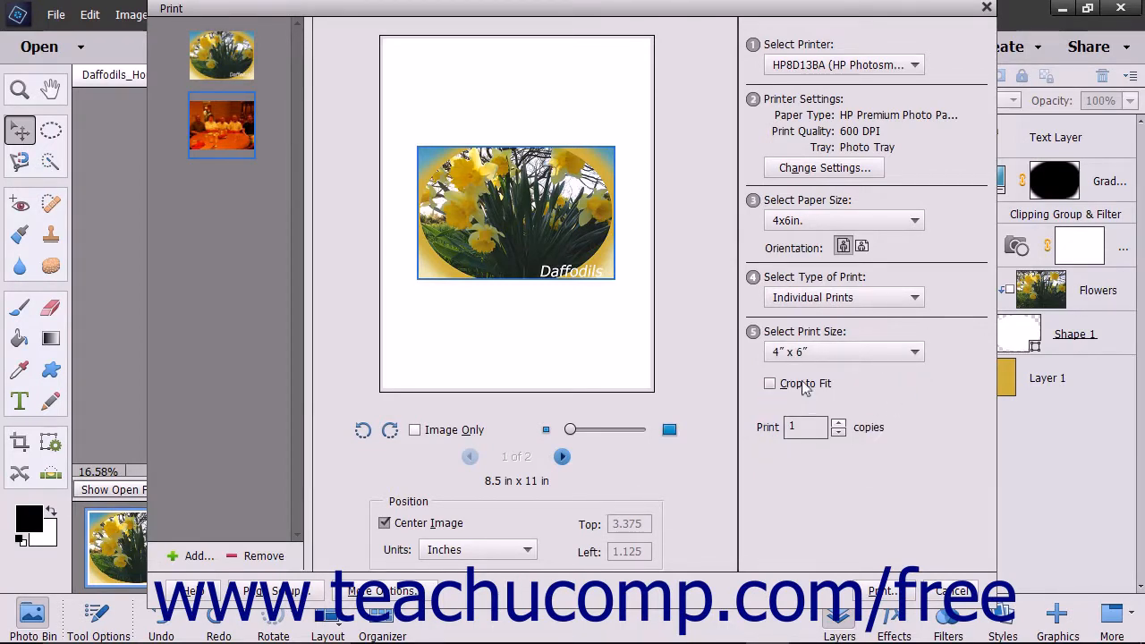
left_click(769, 383)
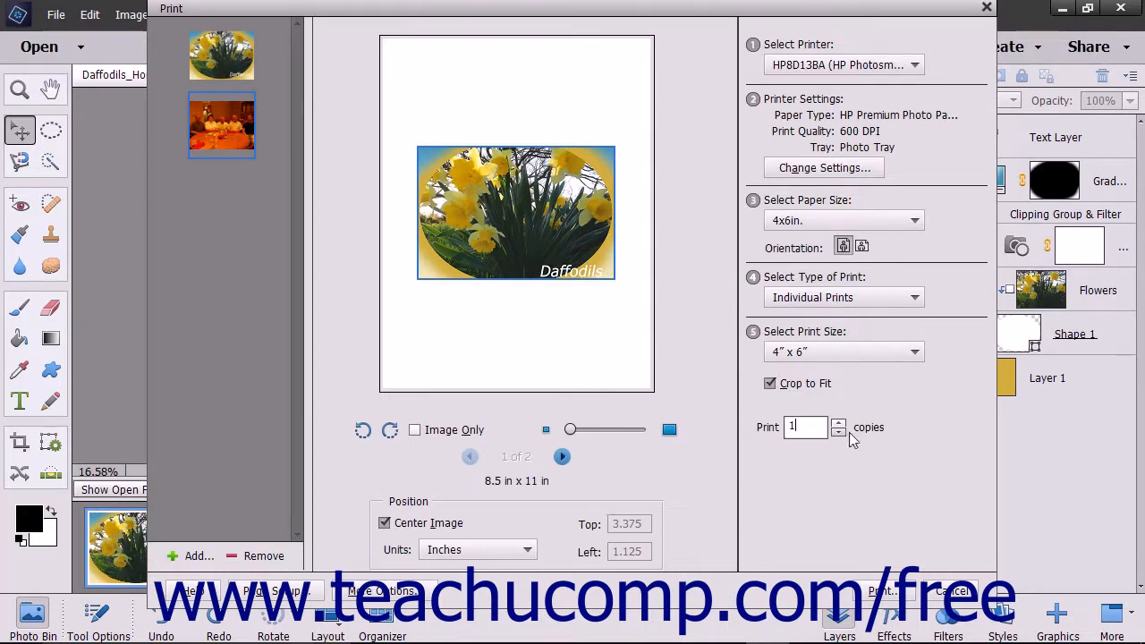
Raise copies to 2 and accept the printer Properties dialog unchanged
left_click(838, 422)
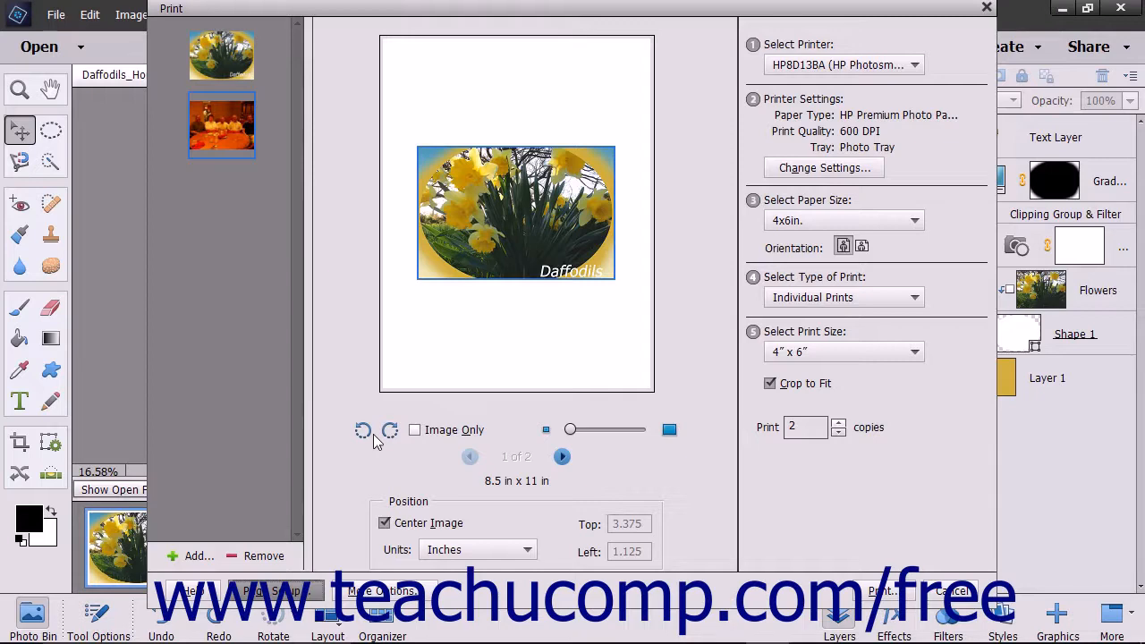
left_click(823, 168)
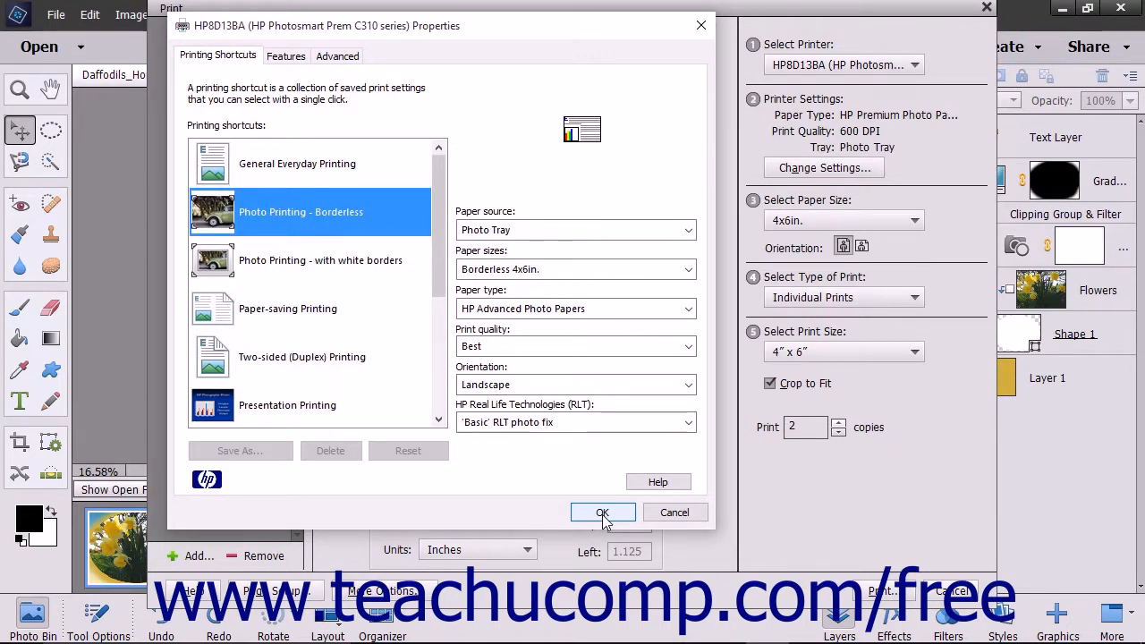
left_click(601, 511)
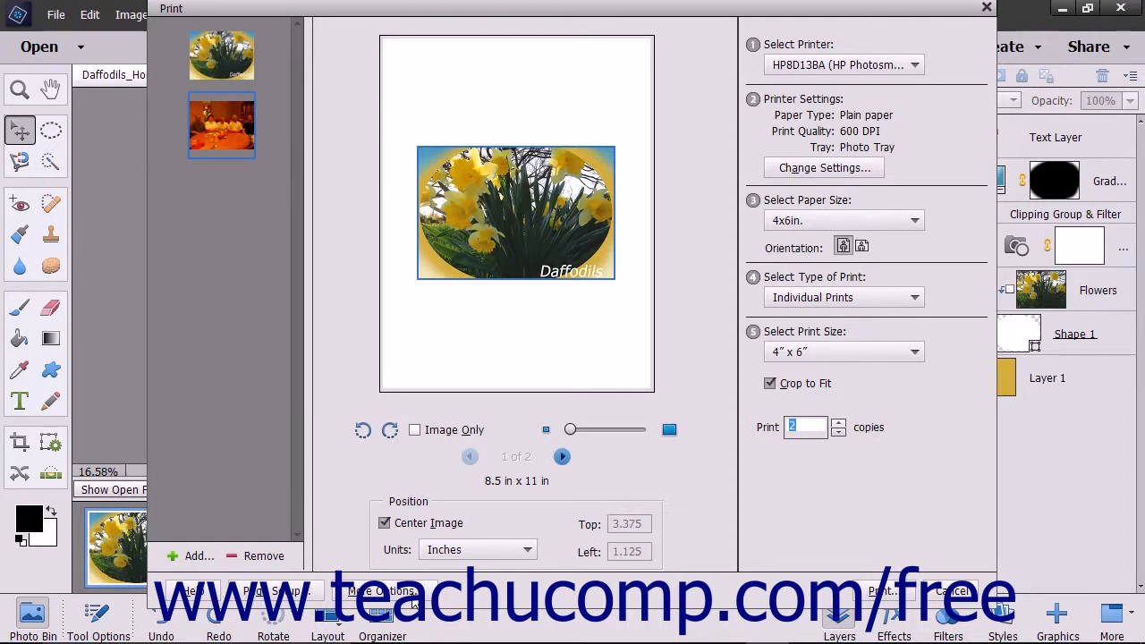
Apply a Custom print size with Scale to Fit Media kept on
left_click(382, 590)
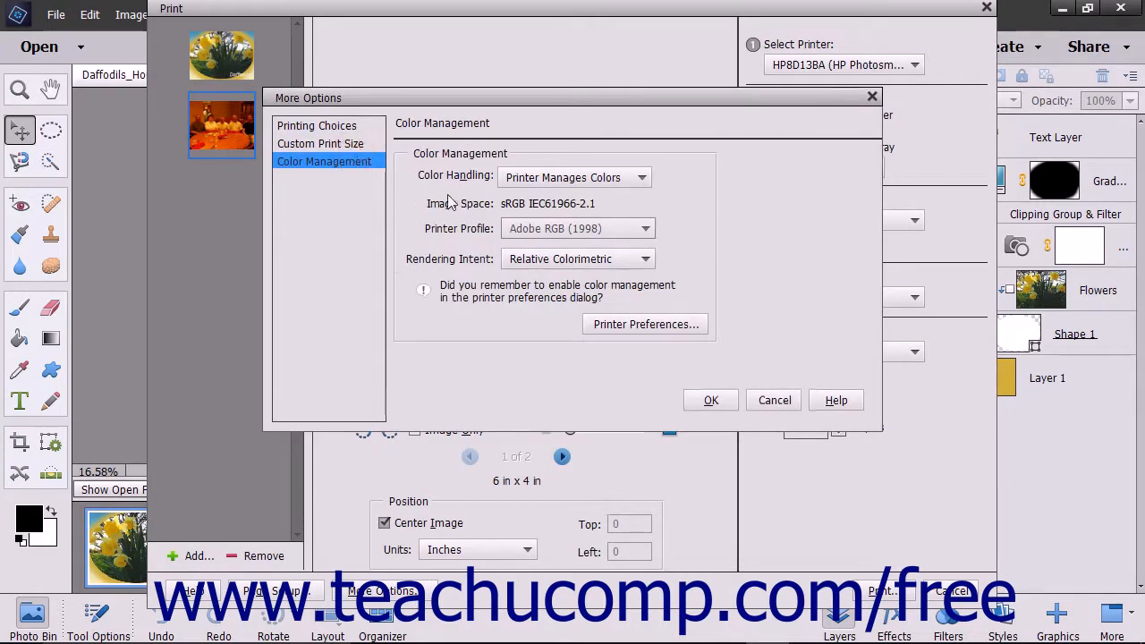
left_click(320, 143)
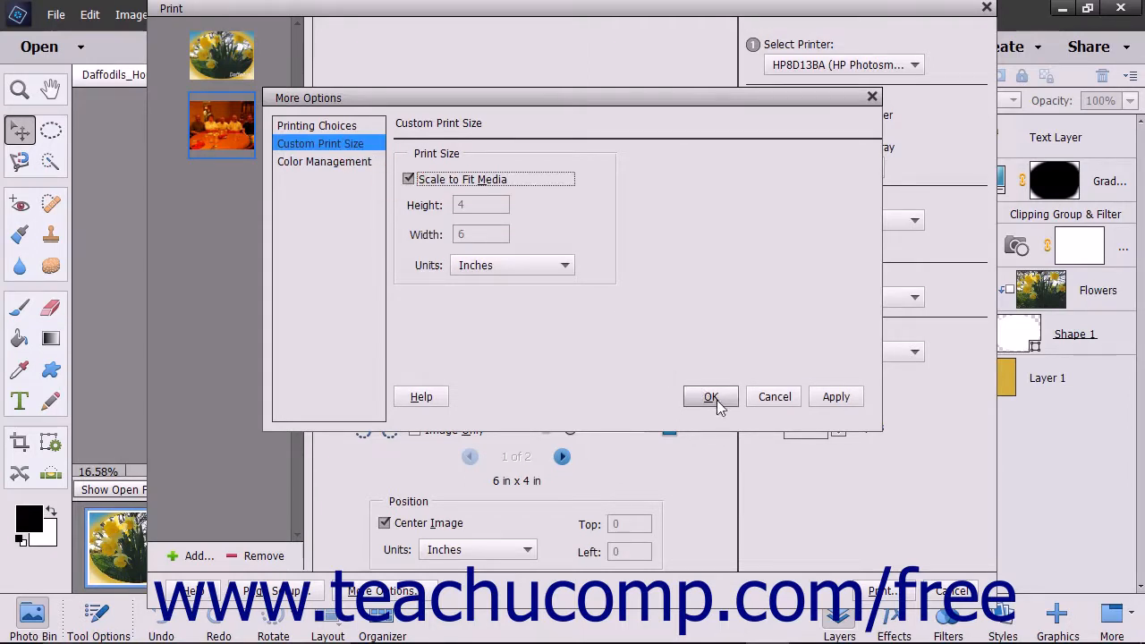
left_click(711, 397)
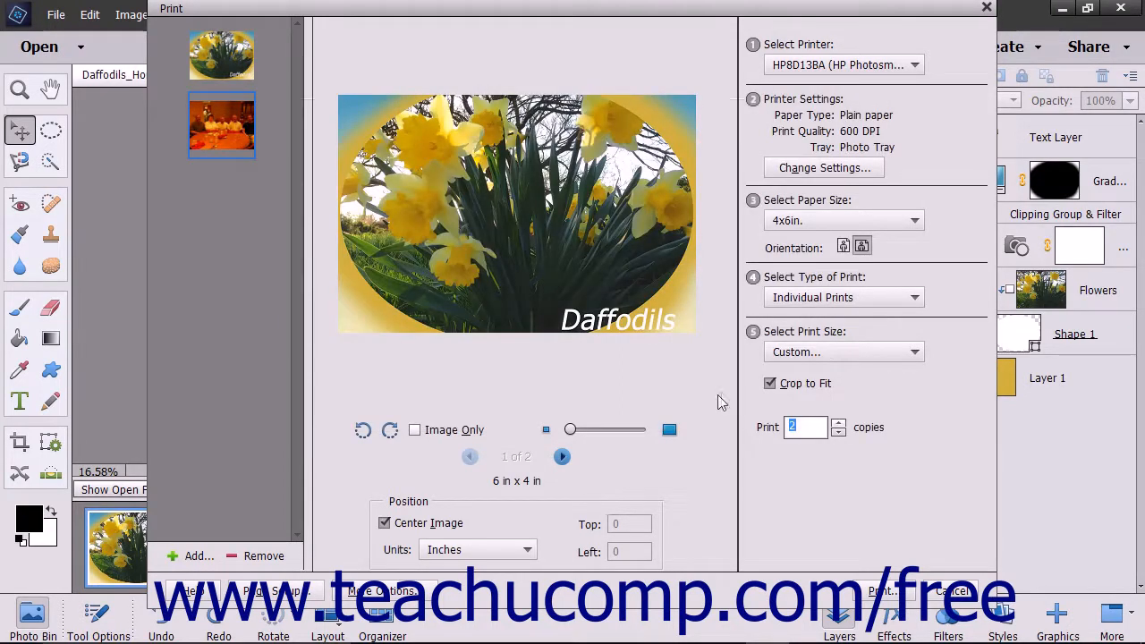